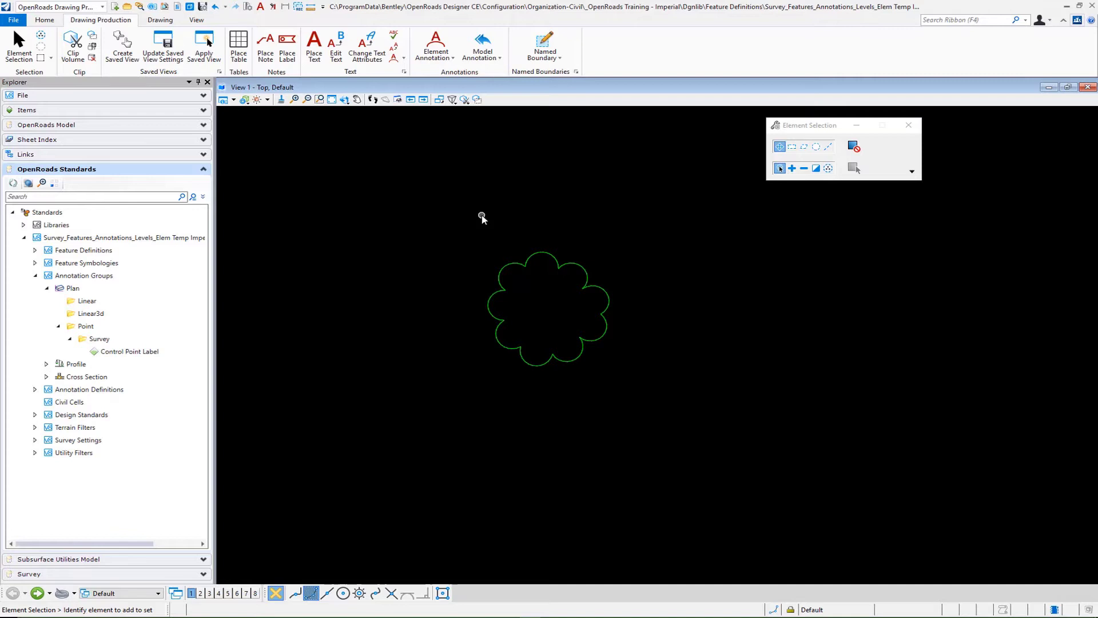
mouse_move(515, 320)
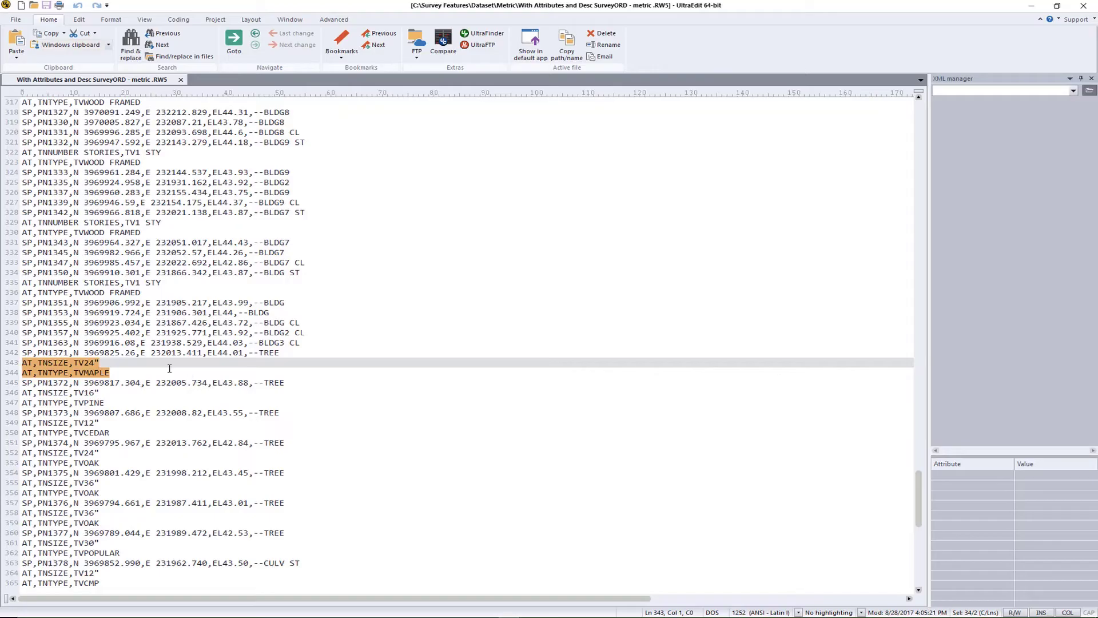
mouse_move(138, 378)
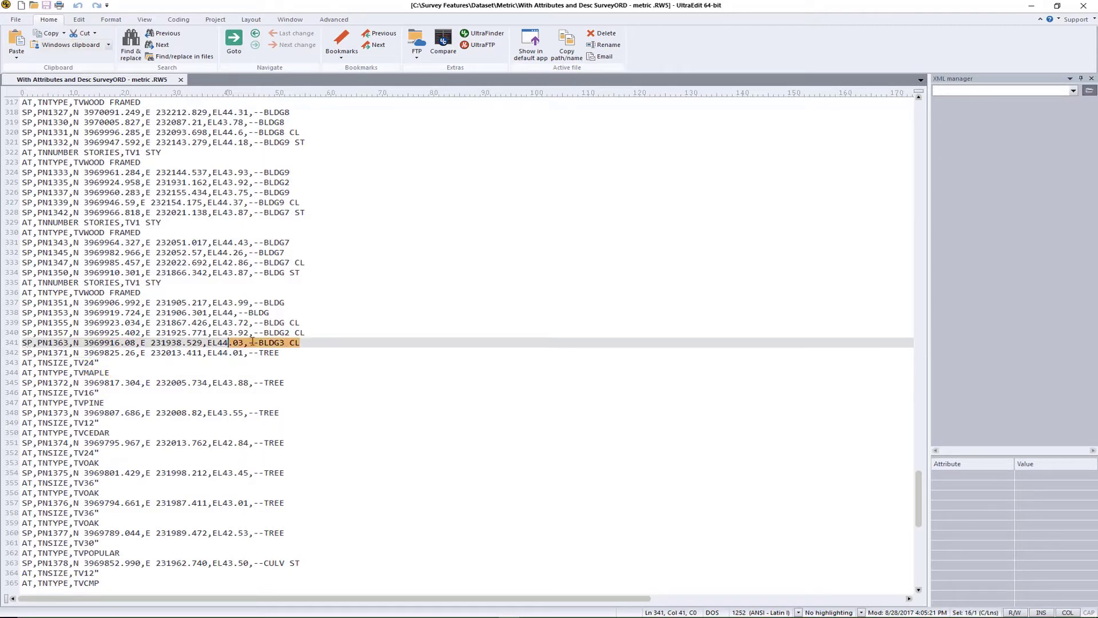
Step: Leave UltraEdit and return to View 1 in OpenRoads Designer showing the tree symbol
click(140, 352)
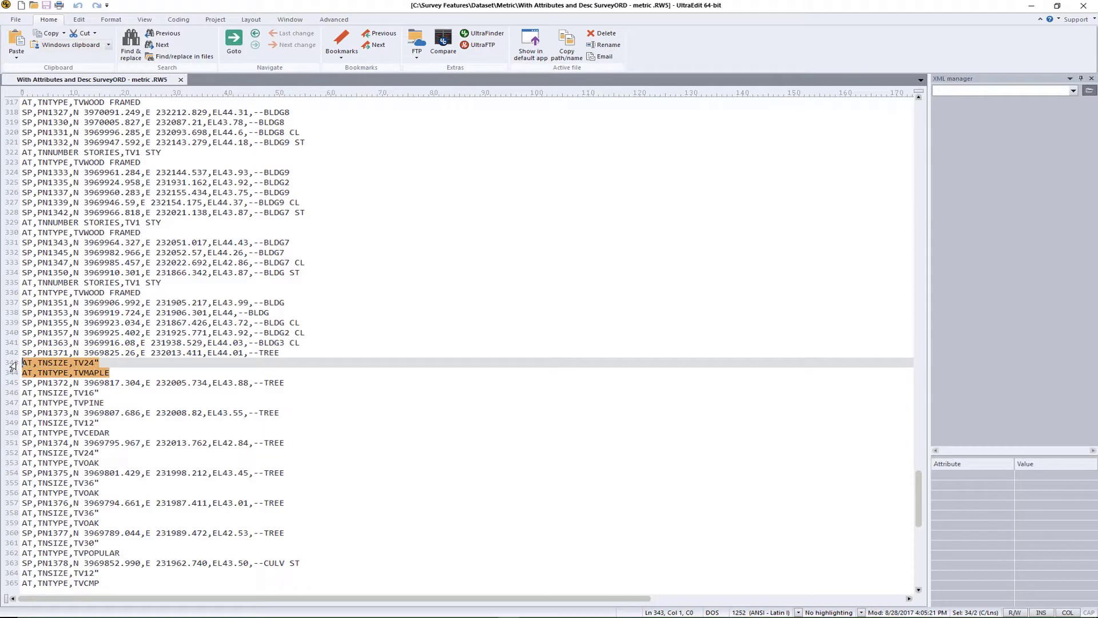
mouse_move(163, 358)
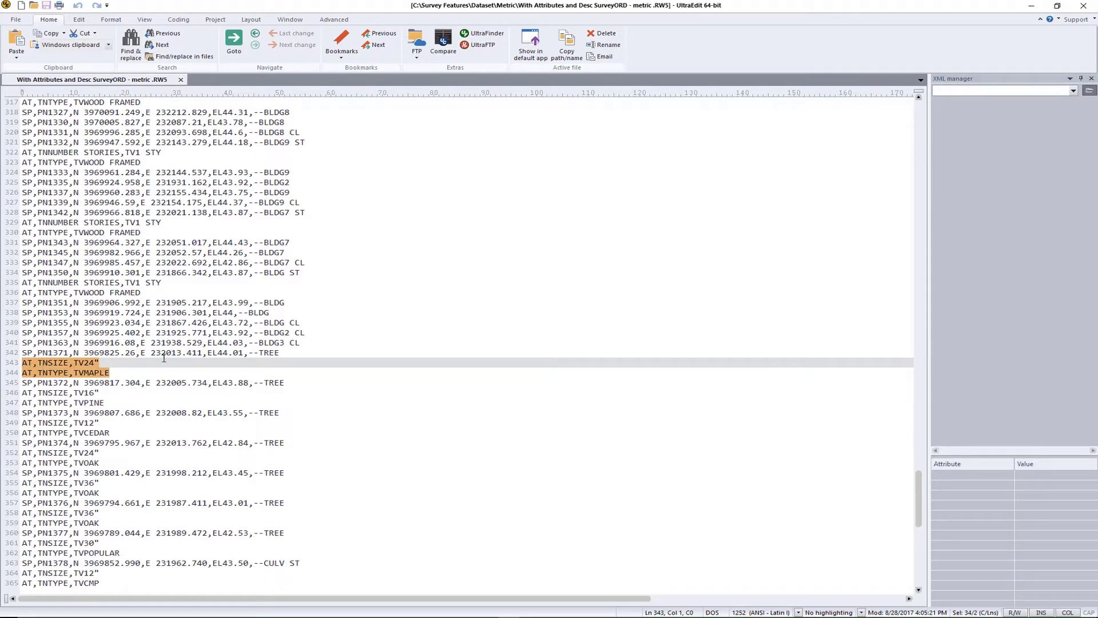
mouse_move(432, 336)
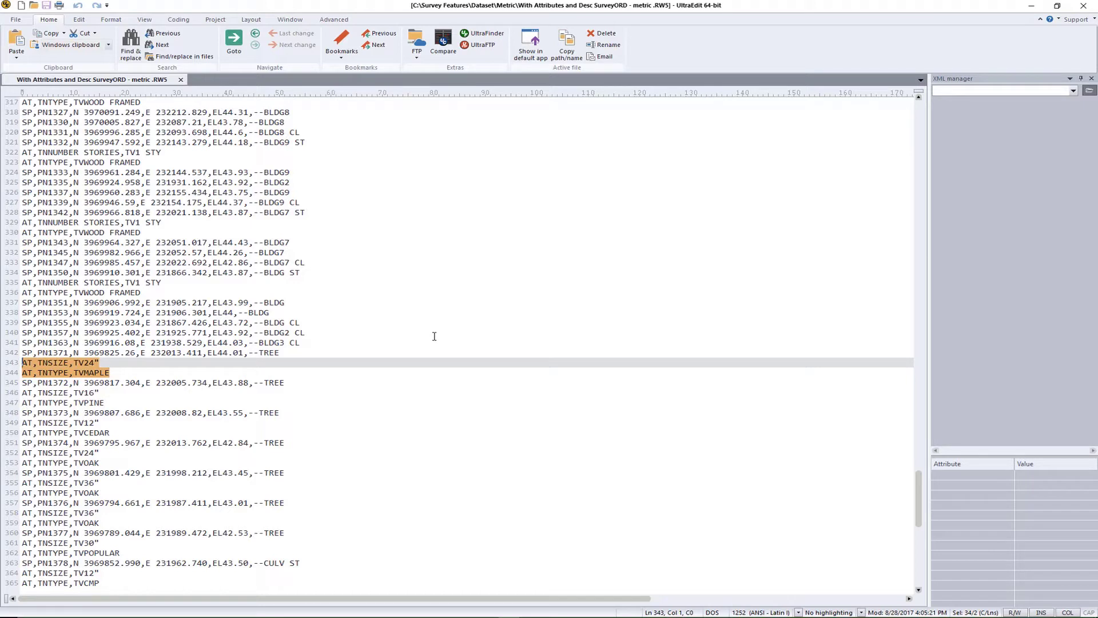
click(293, 352)
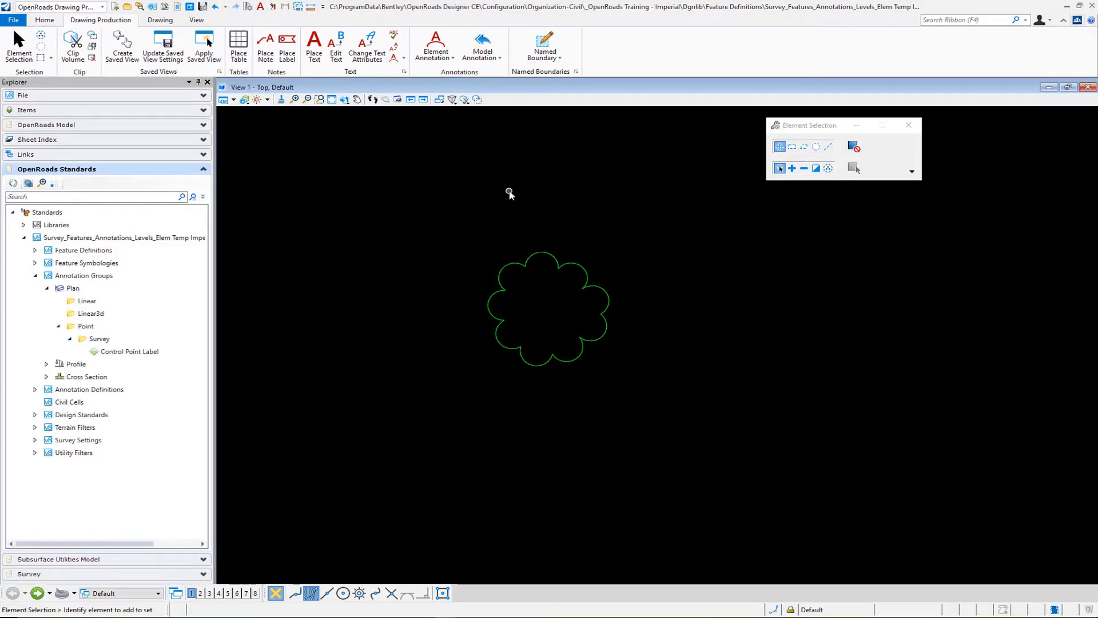
mouse_move(550, 215)
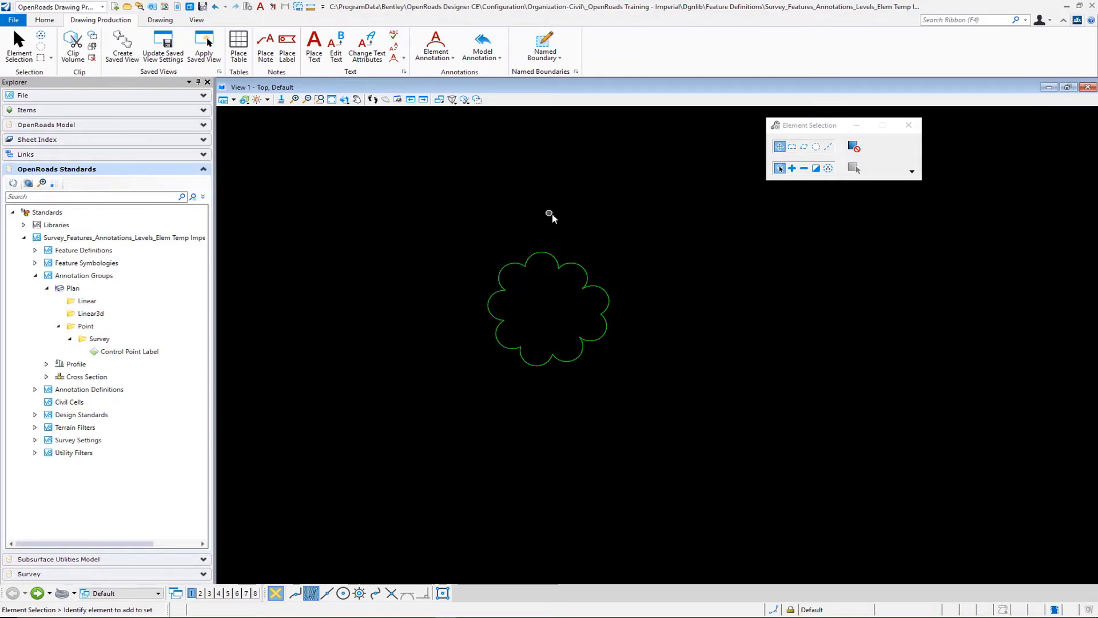
mouse_move(571, 214)
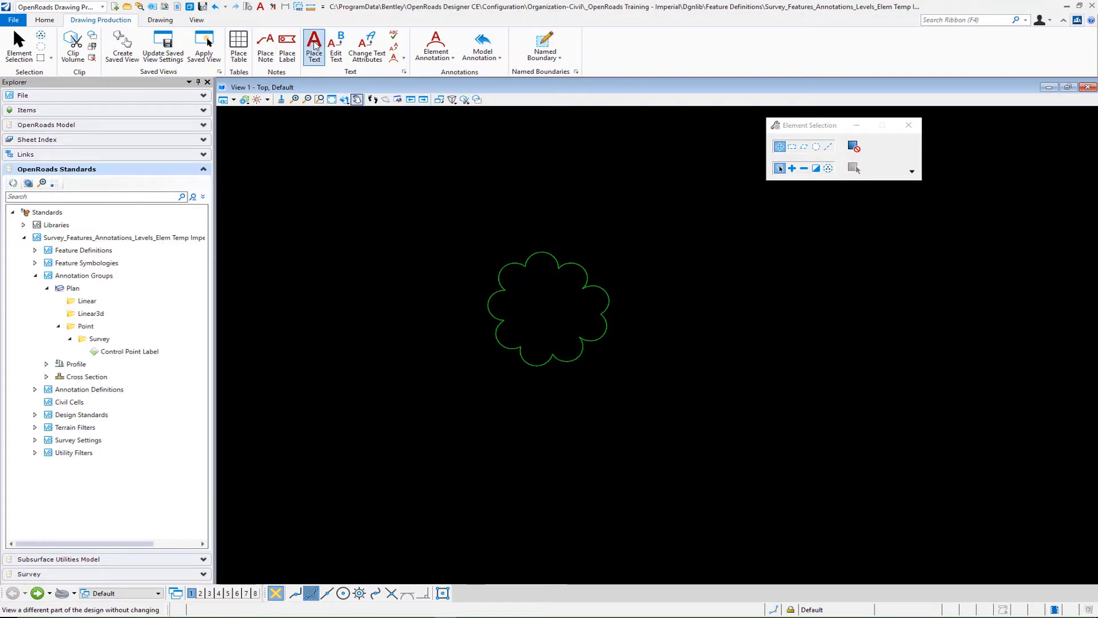
Step: Begin placing text with the Survey Topo Label text style selected
click(314, 42)
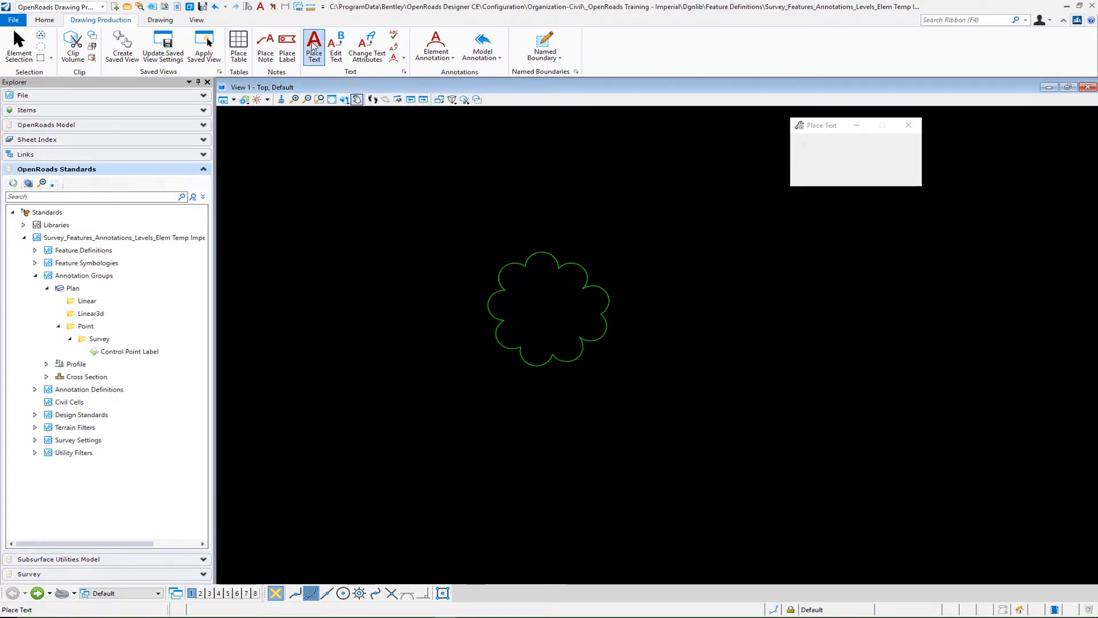
click(314, 42)
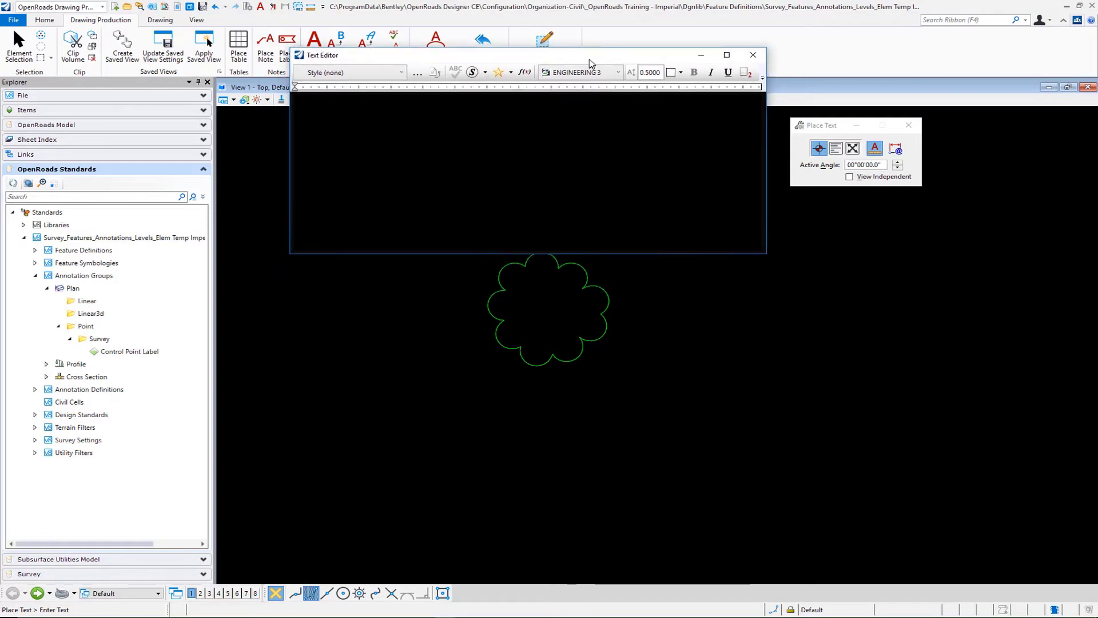
click(397, 63)
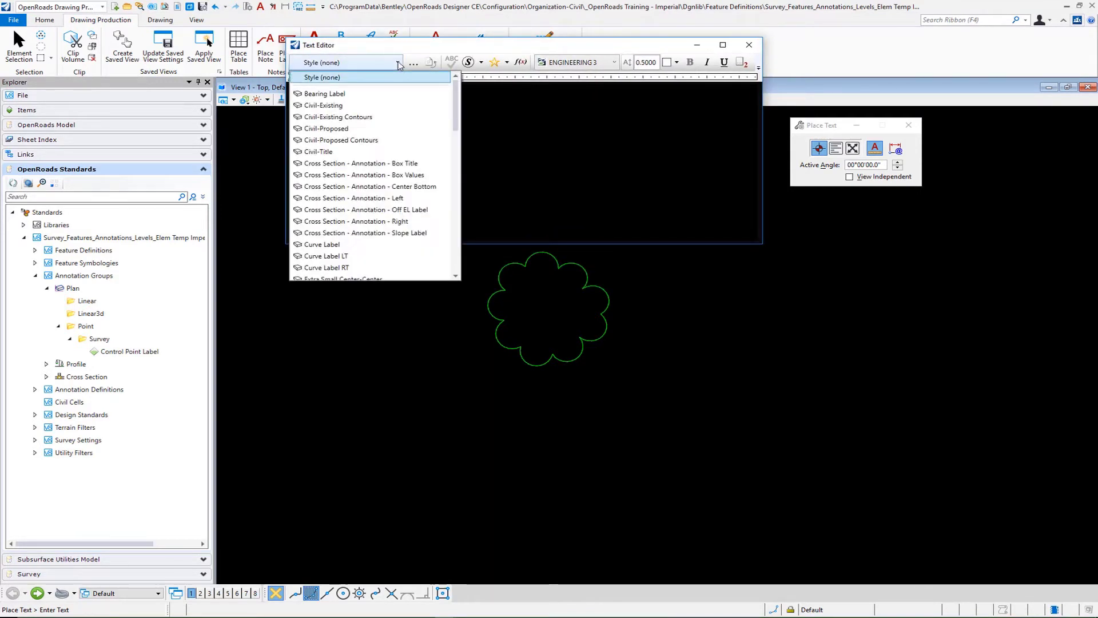
scroll(down, 3)
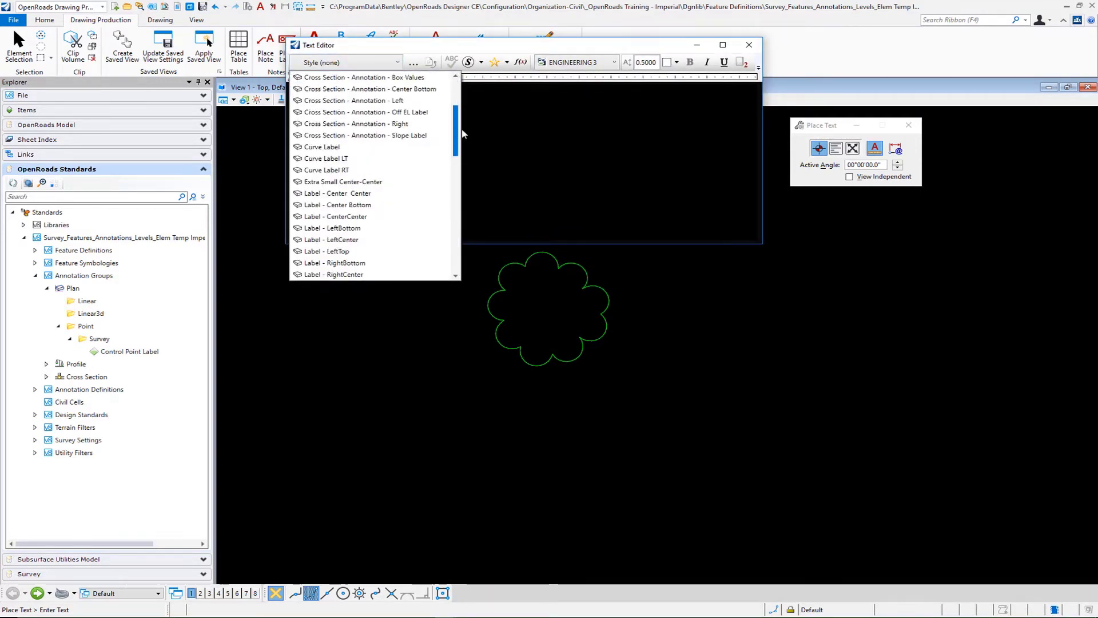
scroll(down, 3)
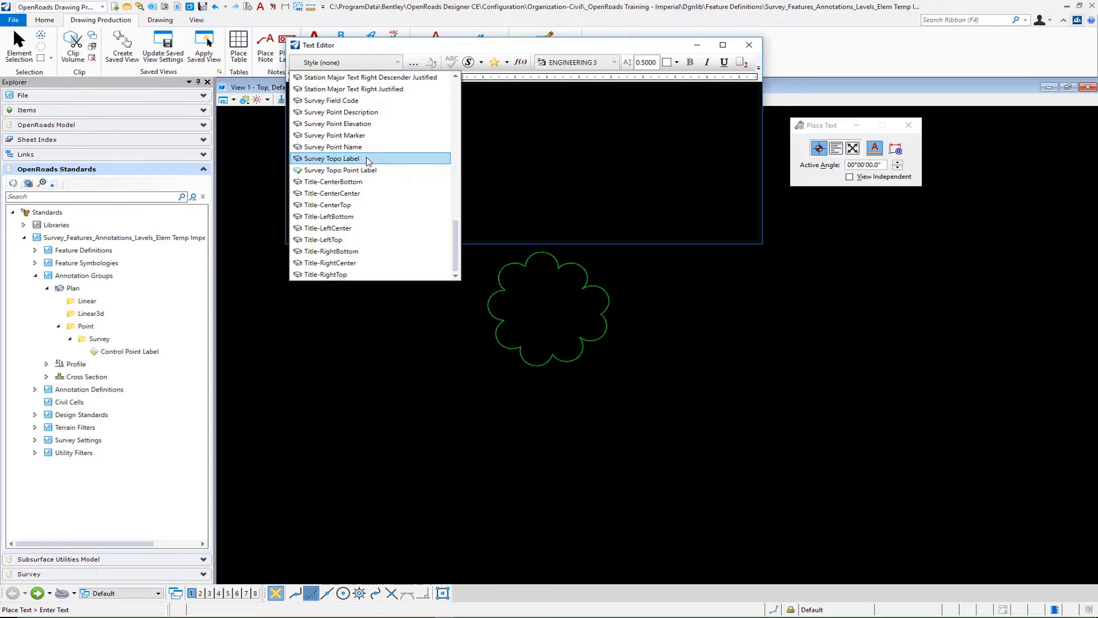
click(331, 159)
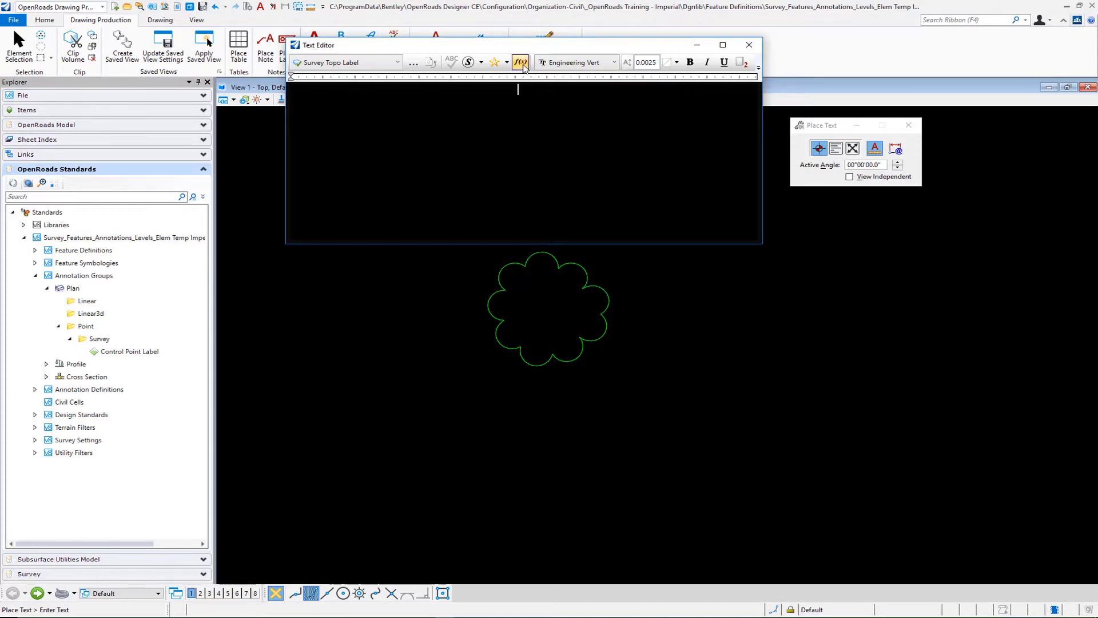
mouse_move(520, 62)
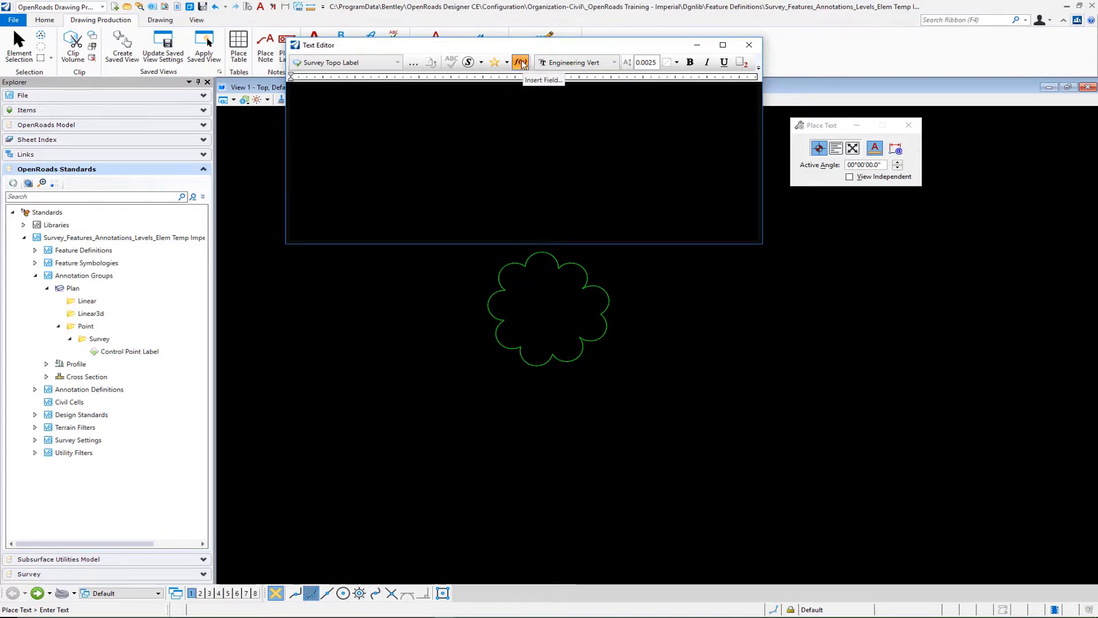
Step: Insert an Element Properties field showing the tree's SIZE attribute, 24"
click(520, 63)
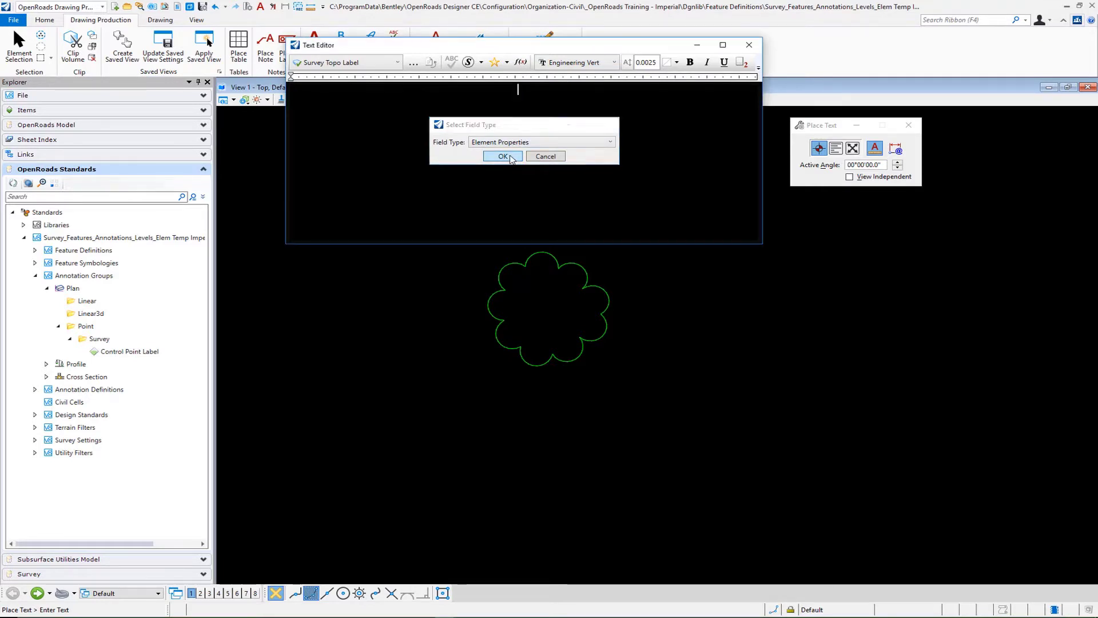
click(502, 156)
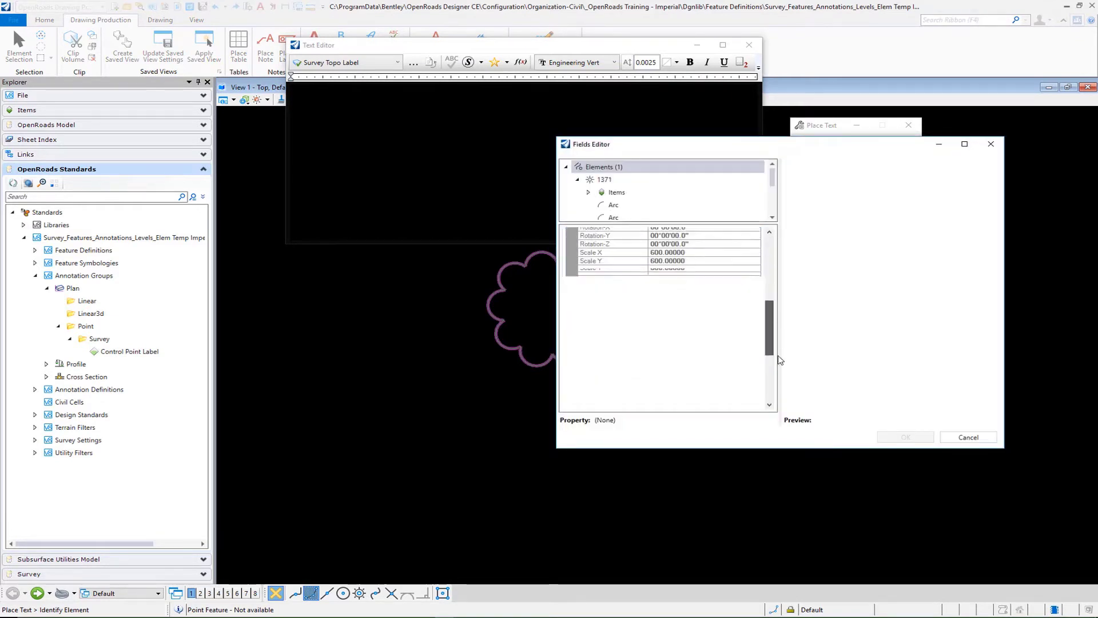
scroll(down, 3)
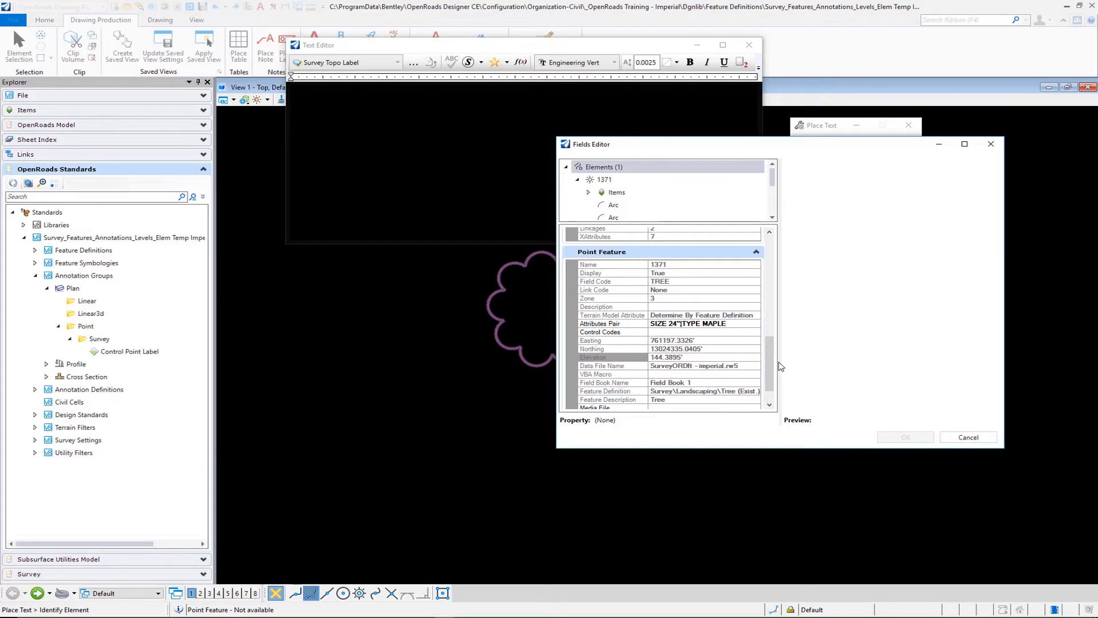
mouse_move(609, 330)
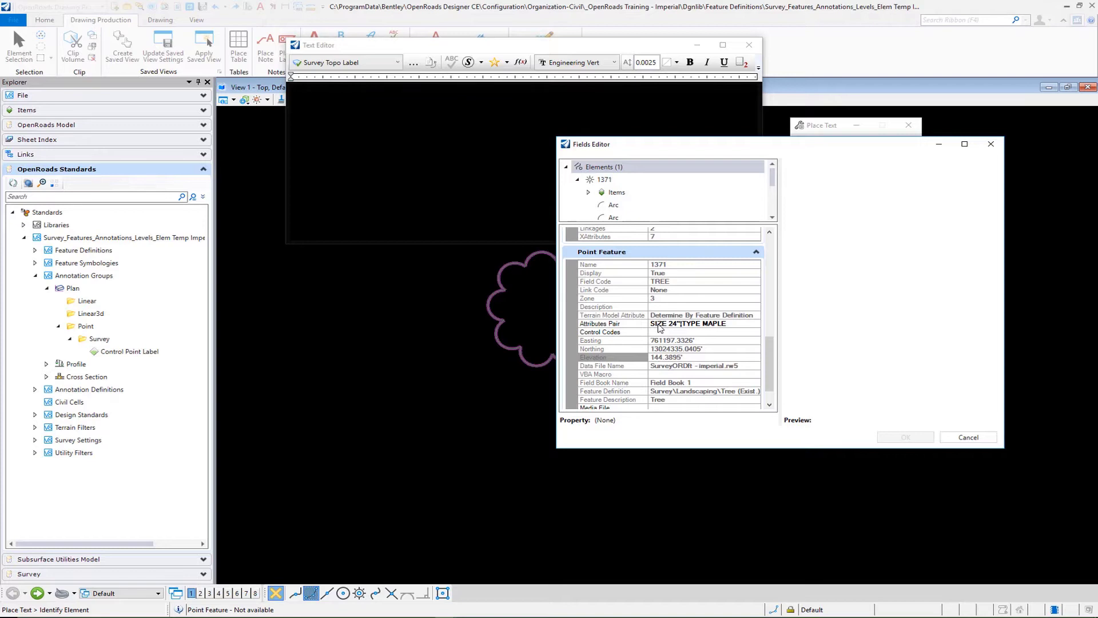
click(611, 324)
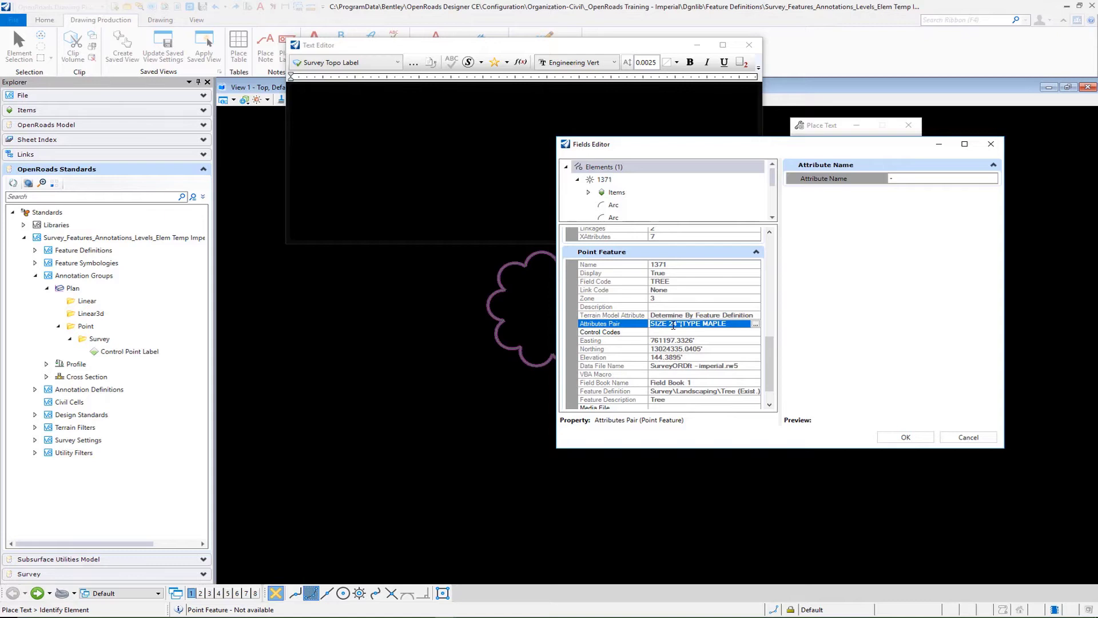
click(755, 324)
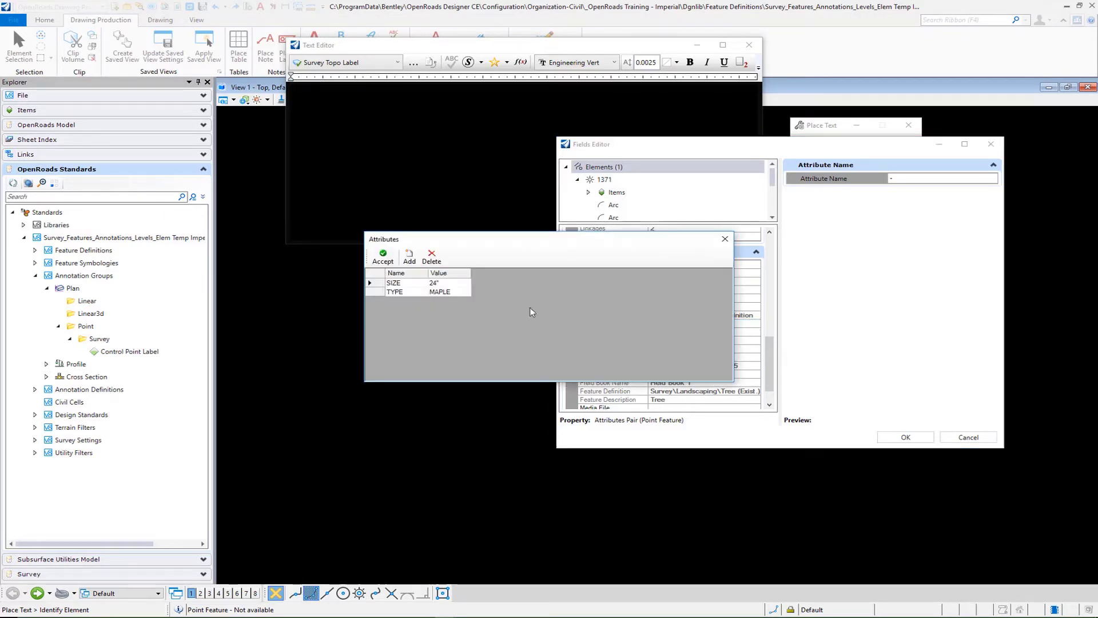
mouse_move(392, 303)
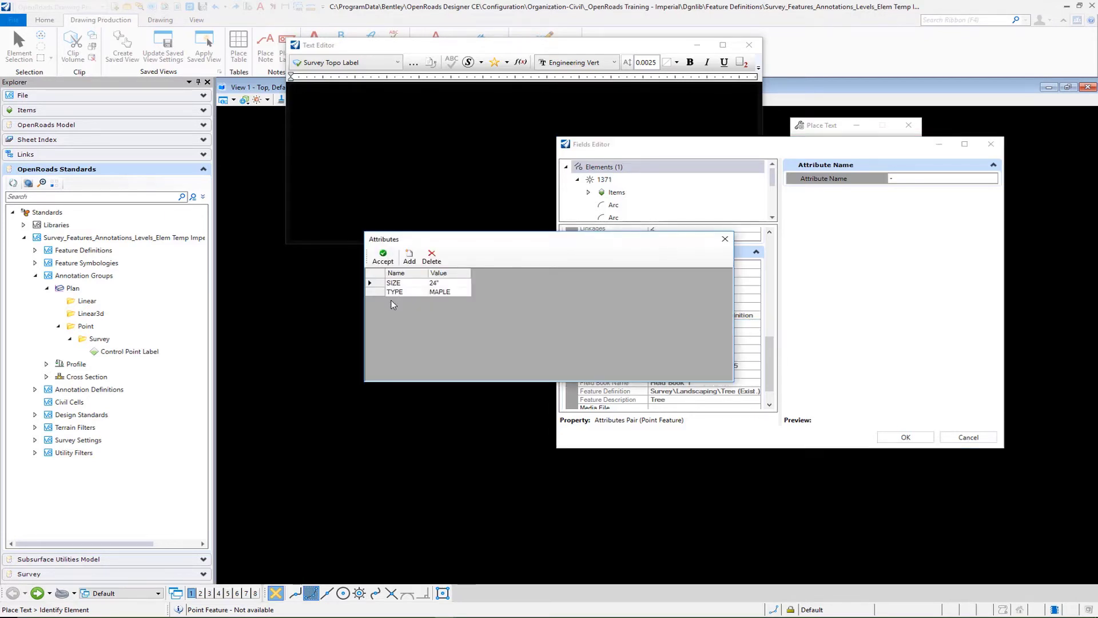
click(382, 255)
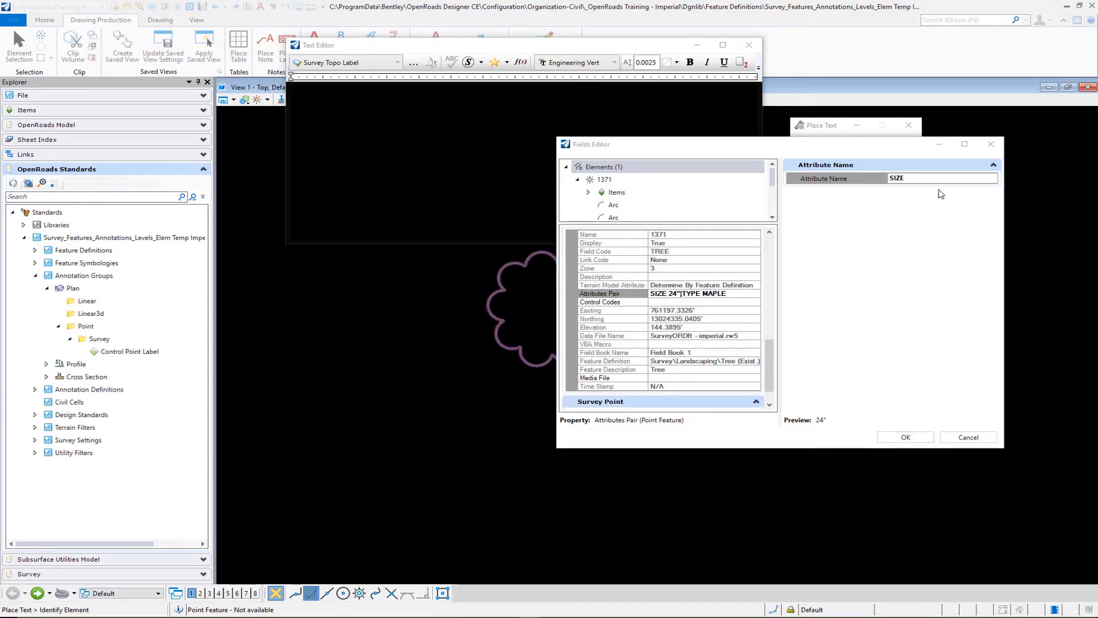
mouse_move(626, 299)
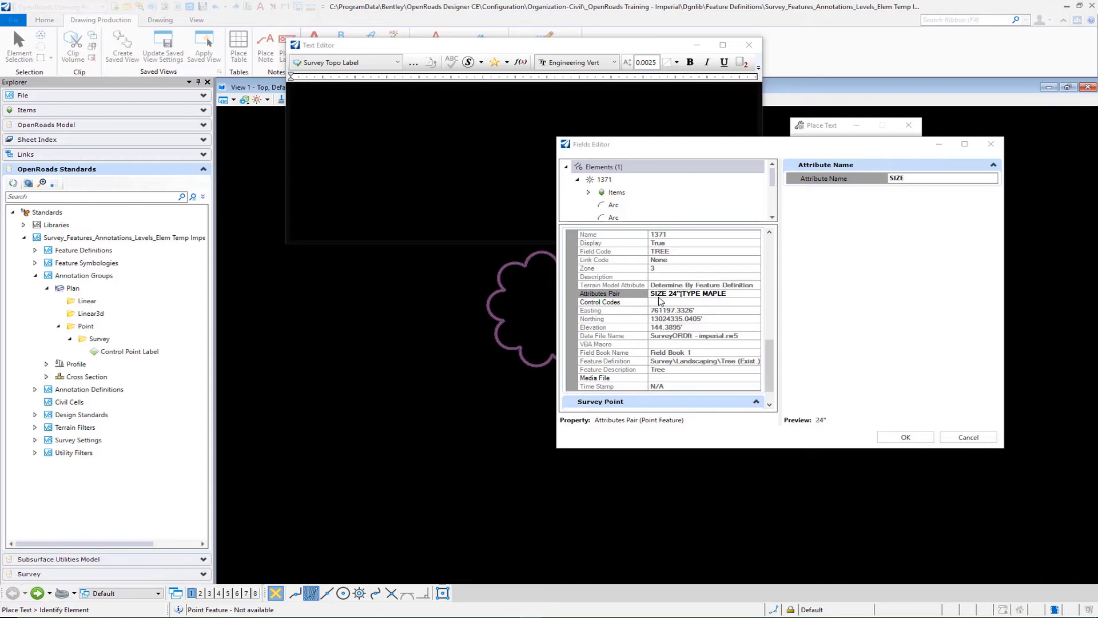
mouse_move(814, 418)
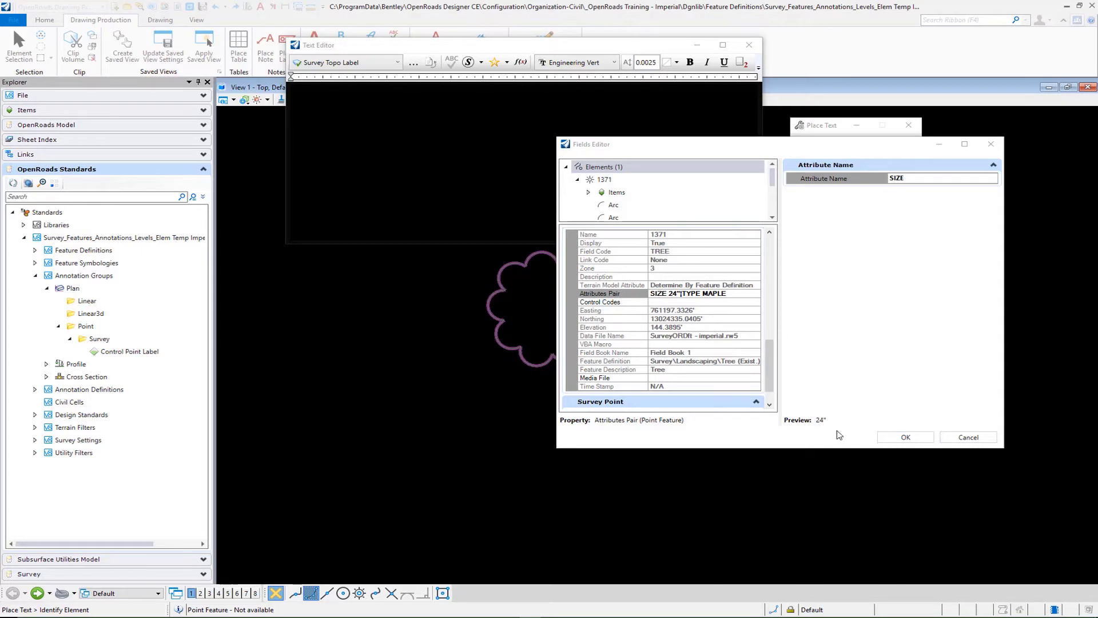
click(904, 437)
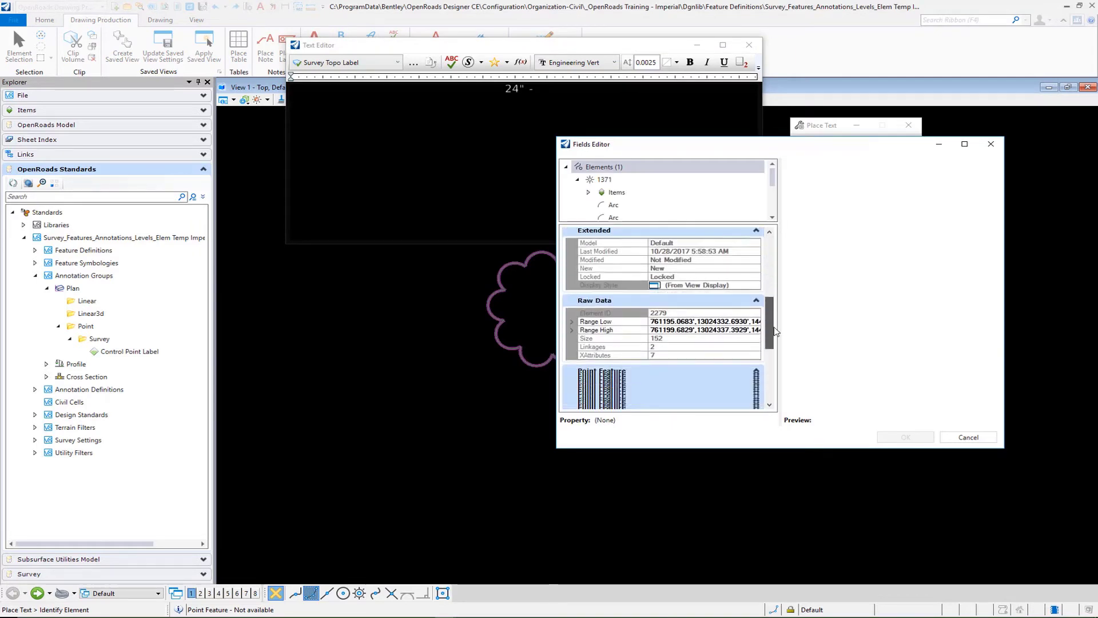
Step: Add a TYPE attribute field after the size so the label reads 24" - MAPLE
click(616, 336)
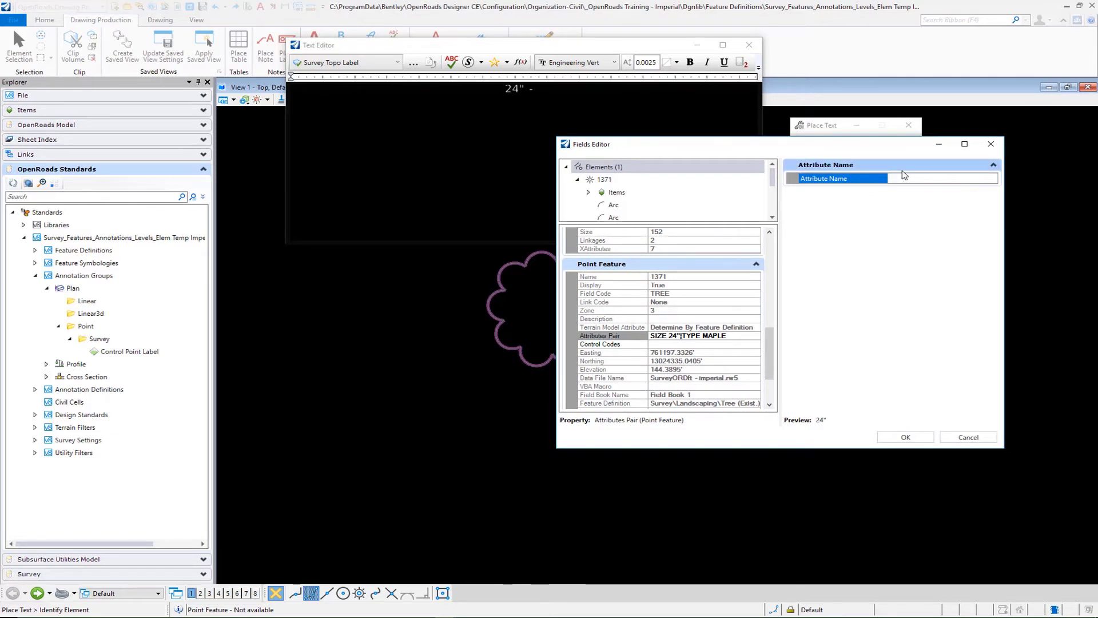
text(TYPE)
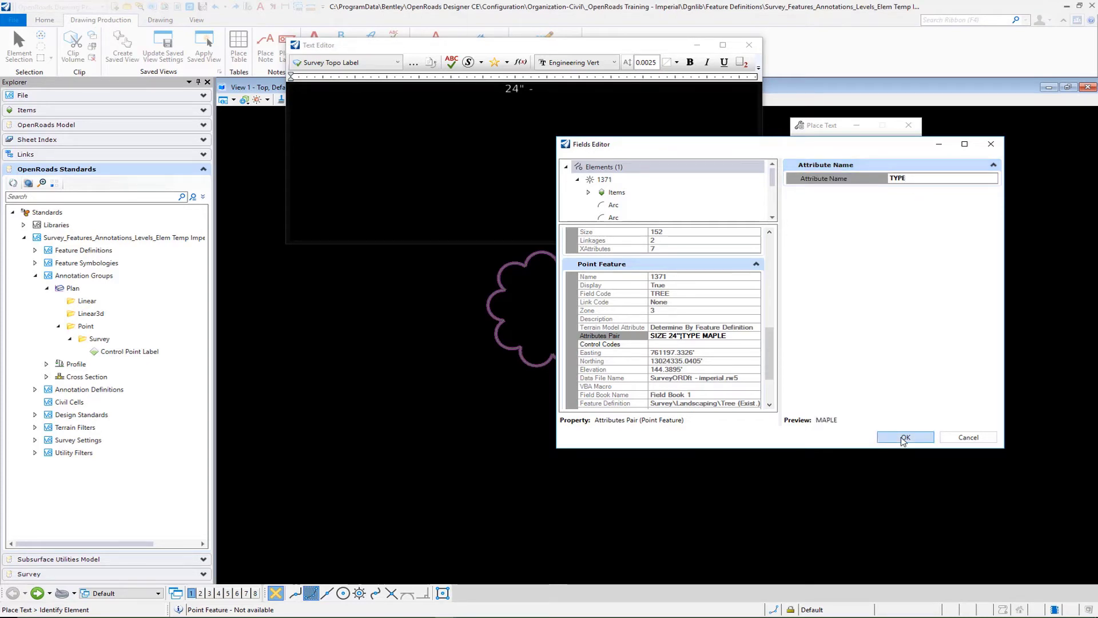
click(904, 437)
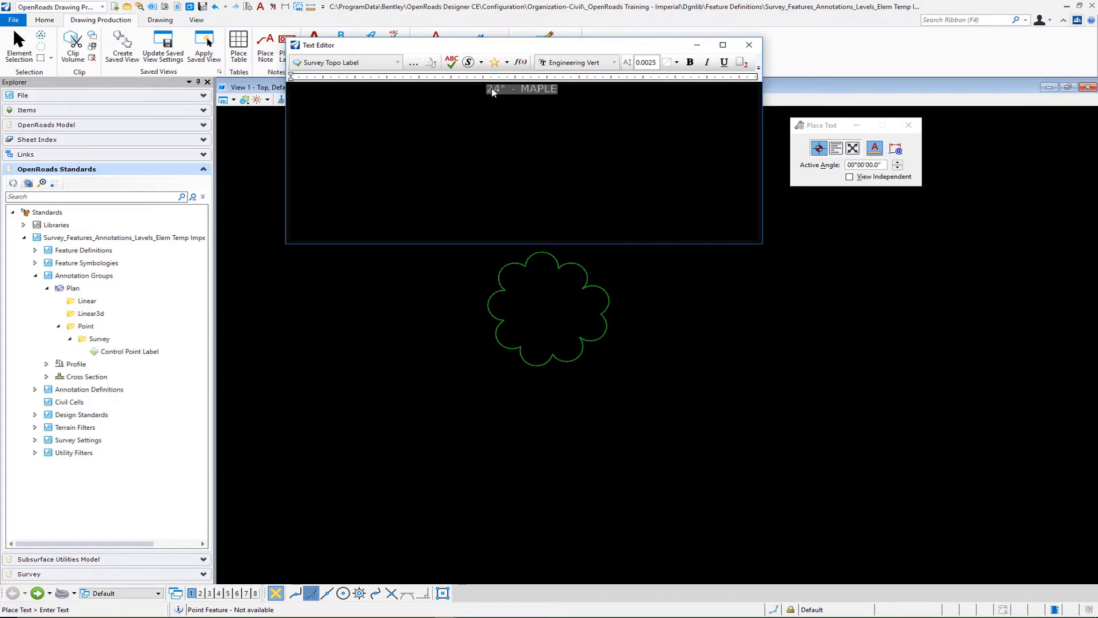
Step: Save the 24" - MAPLE label as a new Survey SIZE-TYPE text favorite
right_click(522, 88)
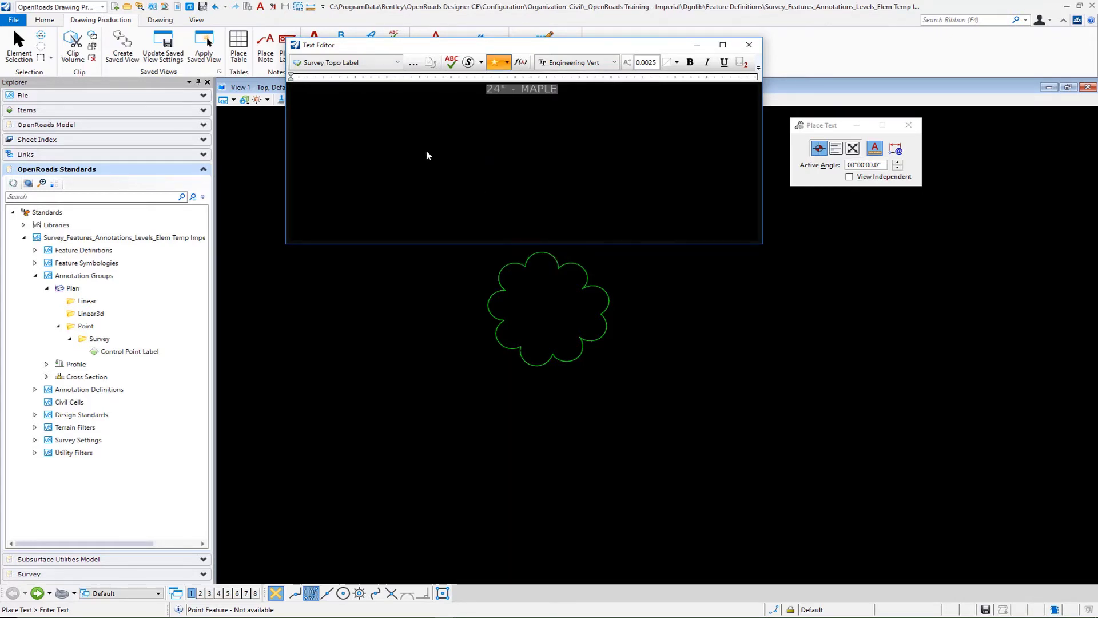
mouse_move(497, 63)
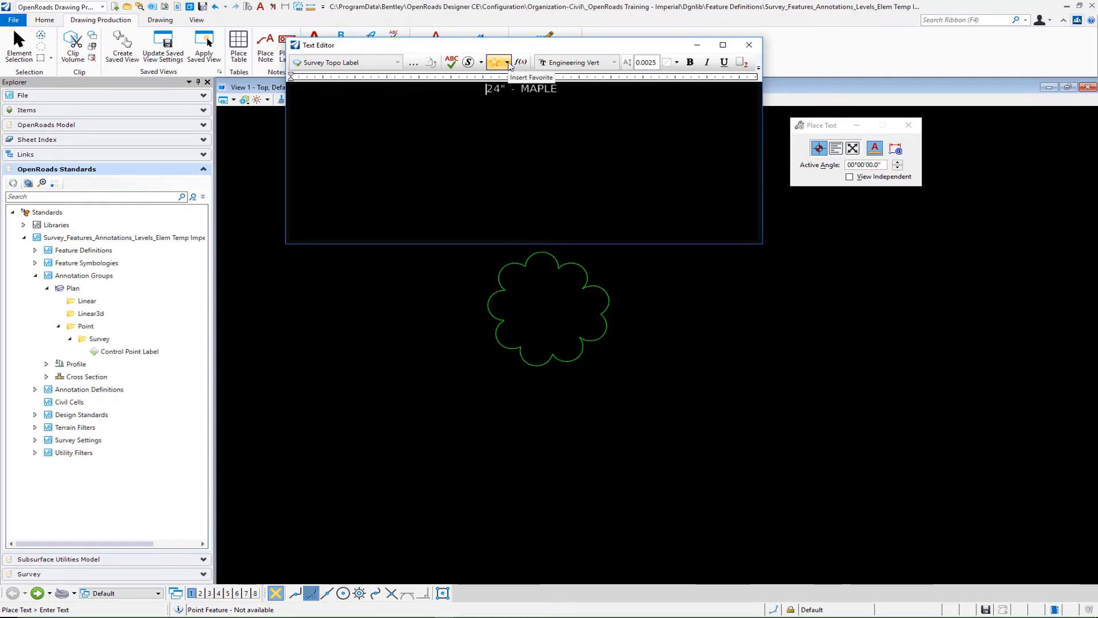
click(498, 62)
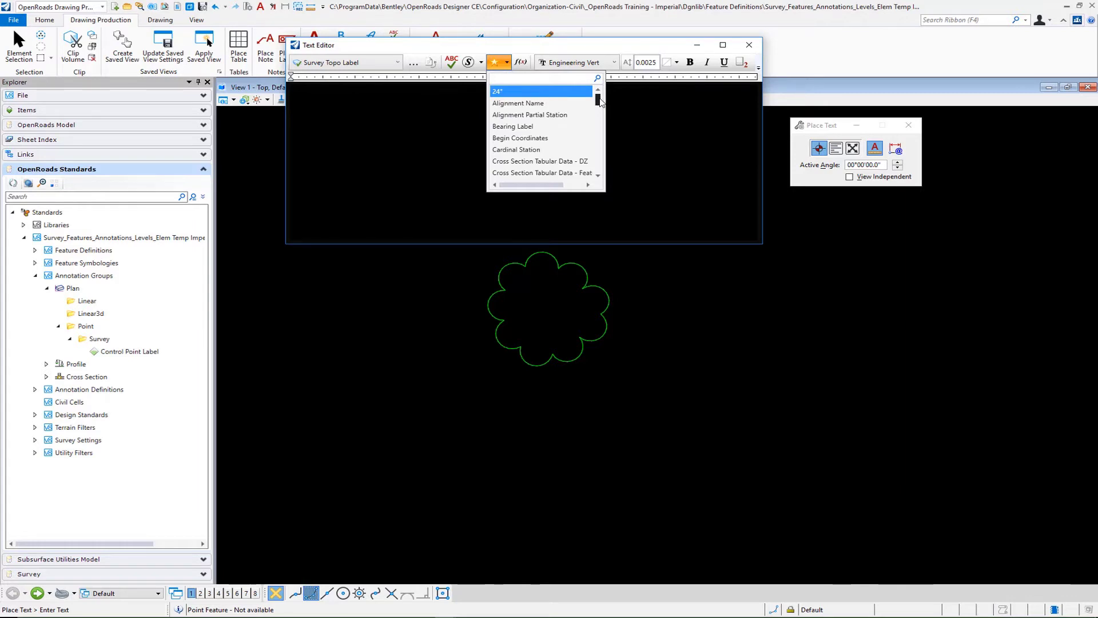
mouse_move(536, 96)
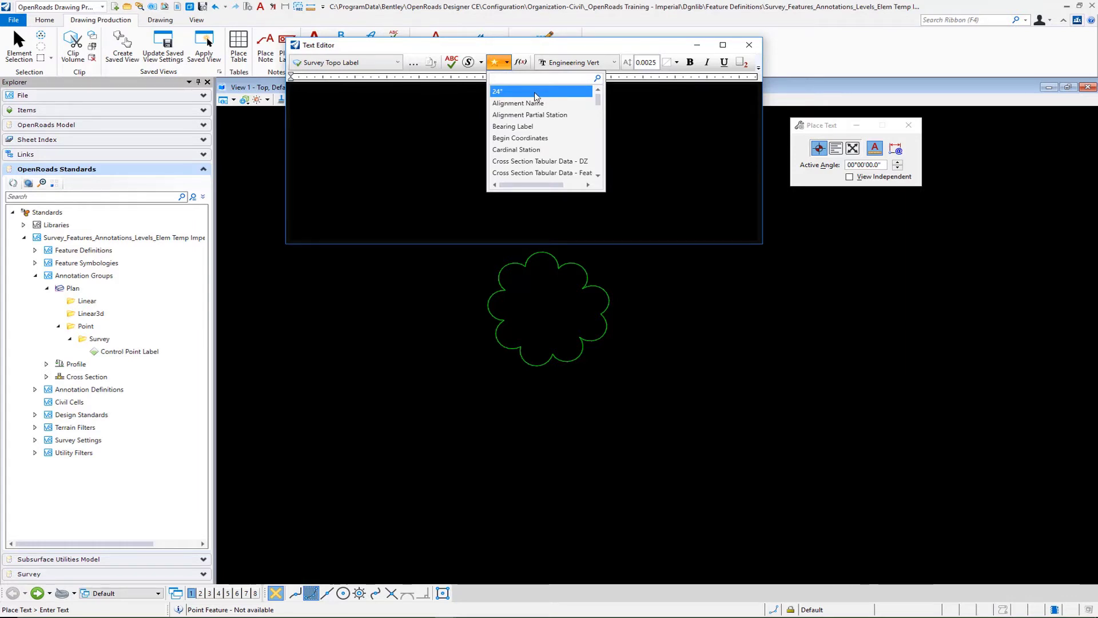
mouse_move(539, 105)
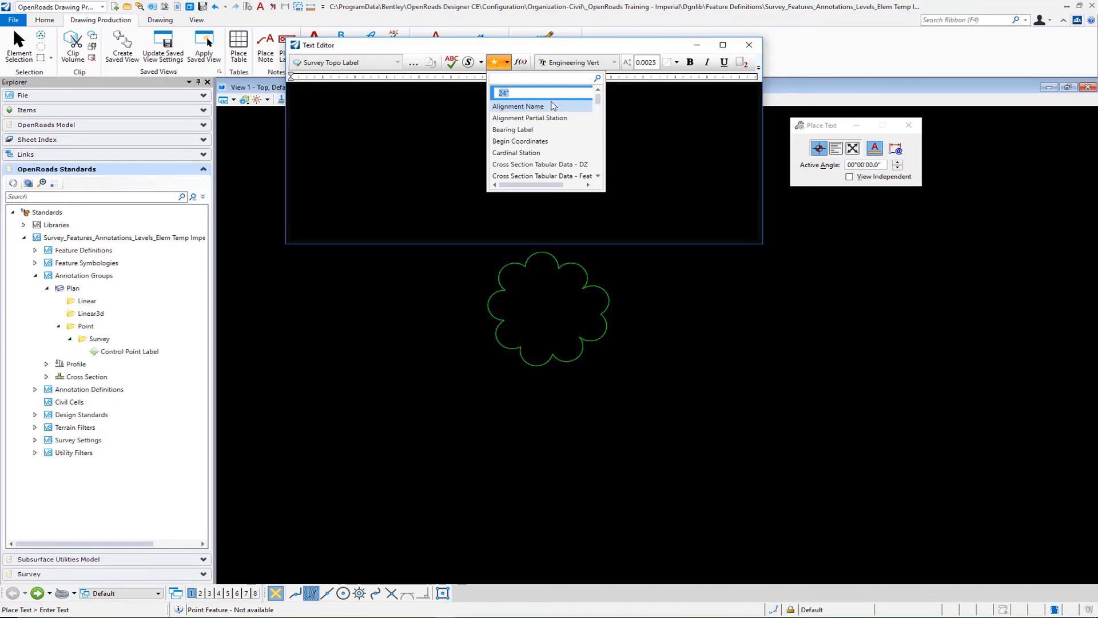
text(Survey To)
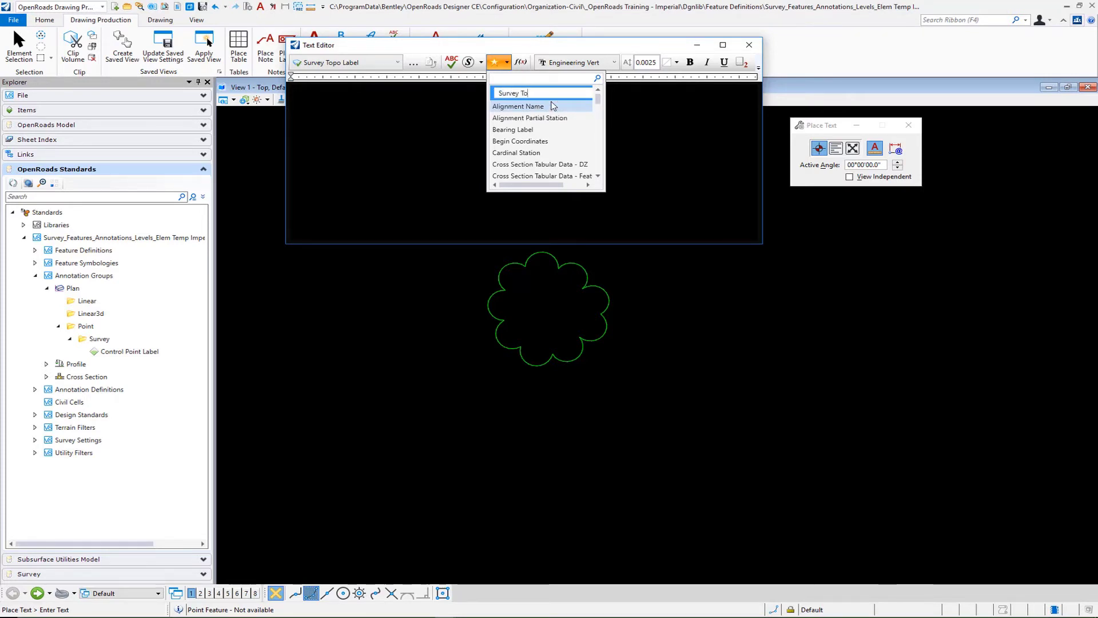
text(po)
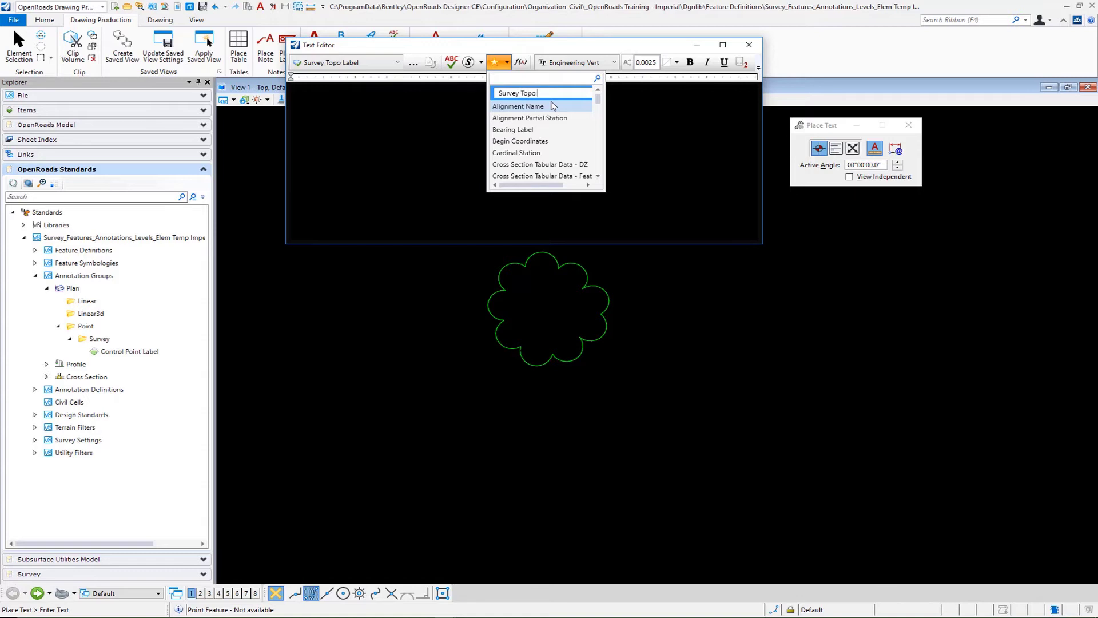
text(Tree Label)
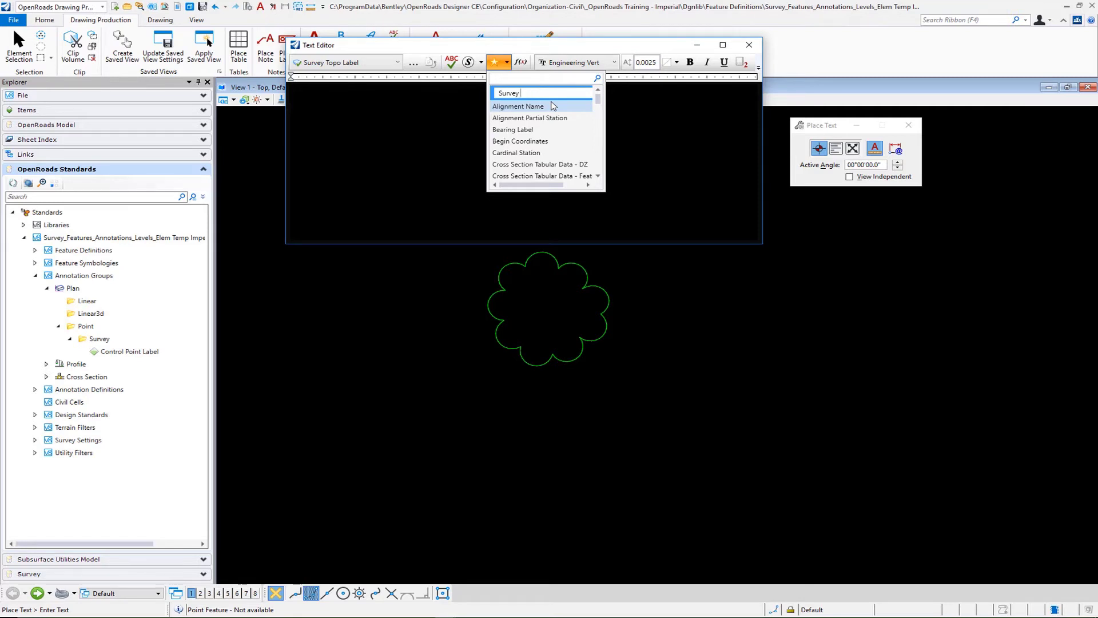
text(SIZE-T)
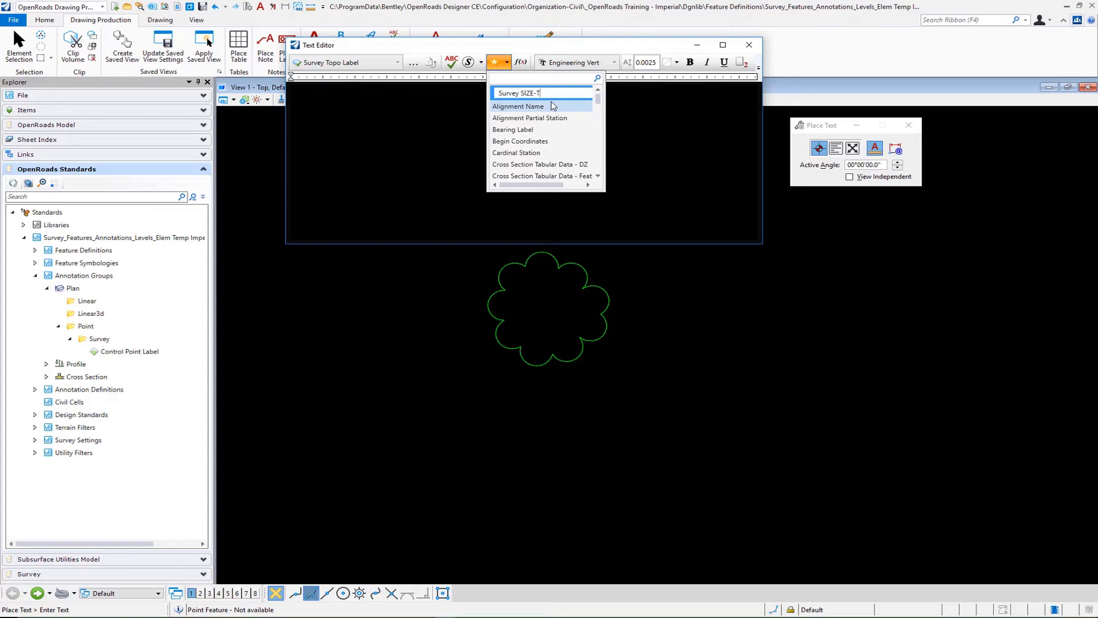
text(YPE)
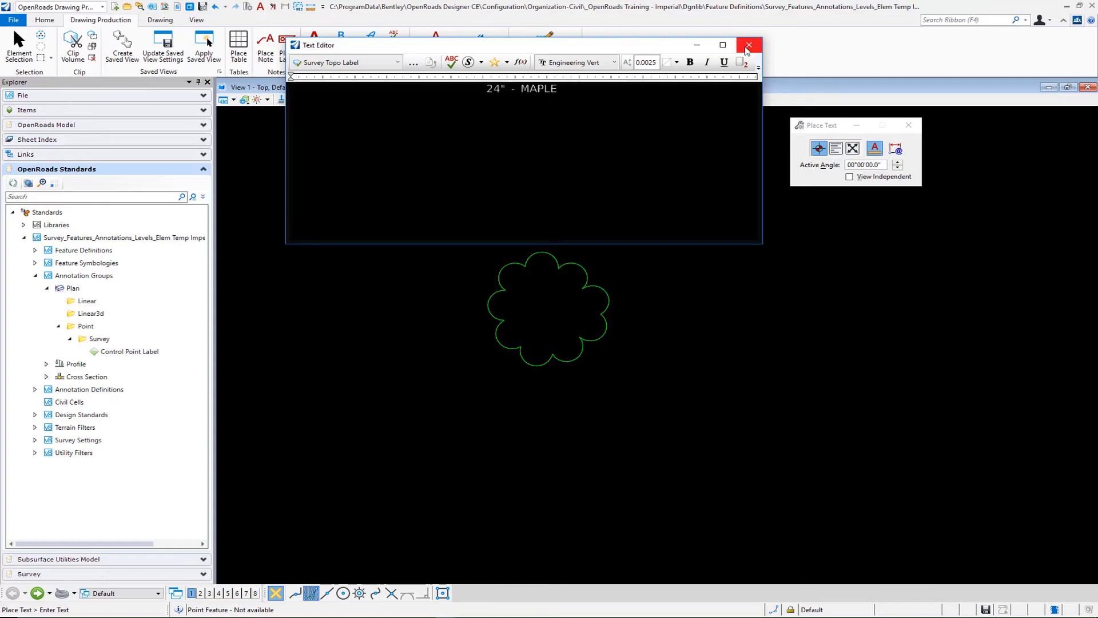
mouse_move(748, 45)
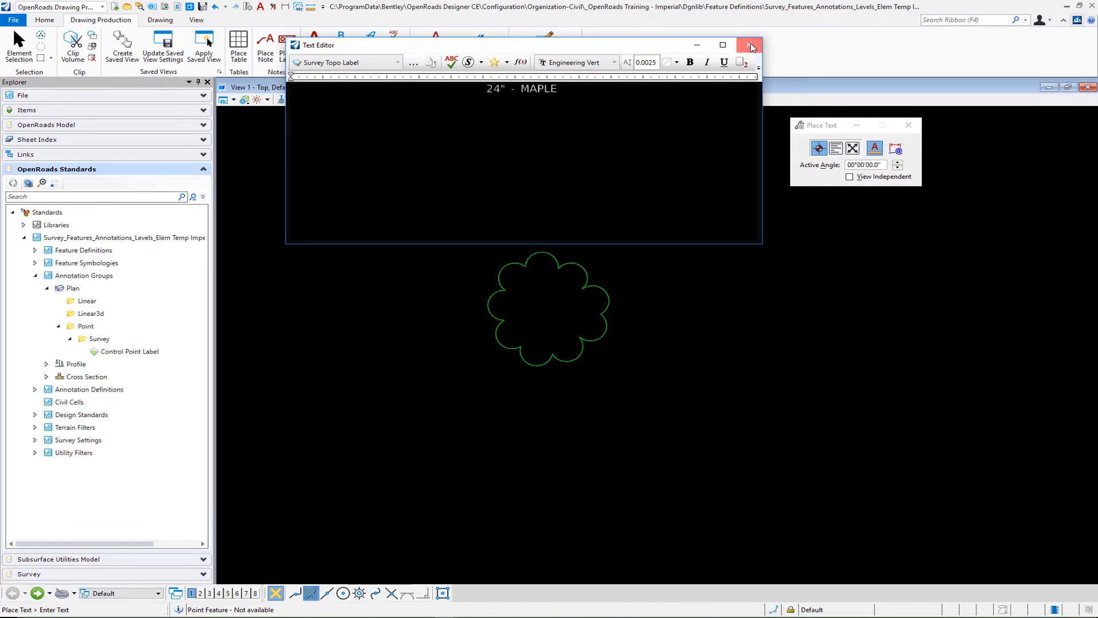
Step: Close the Text Editor and add a 'Survey SIZE-TYPE Label' annotation group under Plan > Point > Survey
click(750, 45)
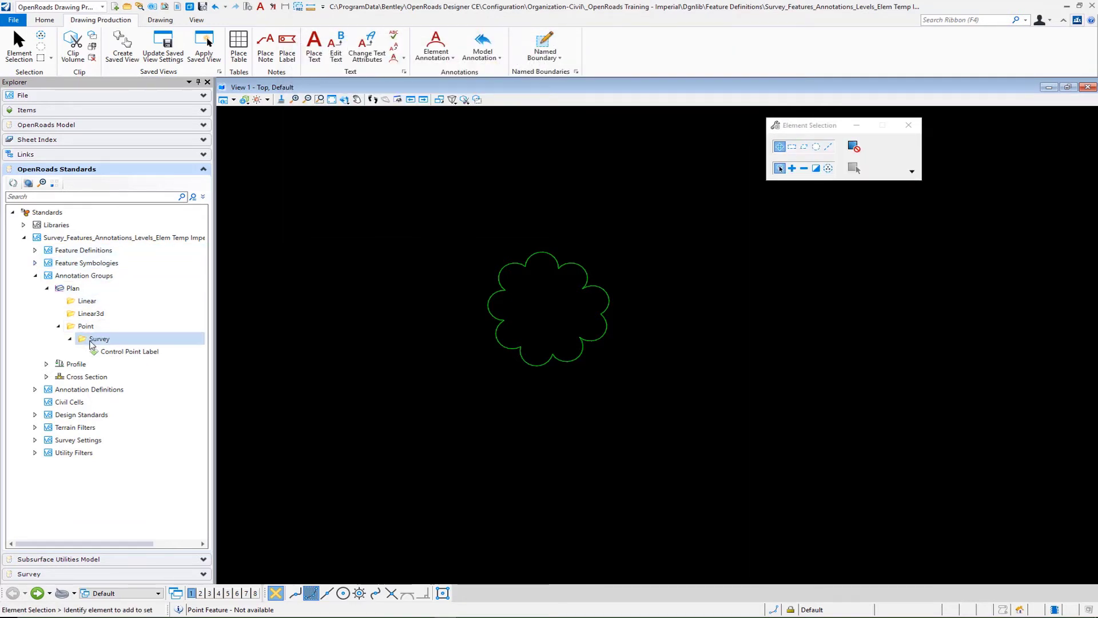
right_click(99, 338)
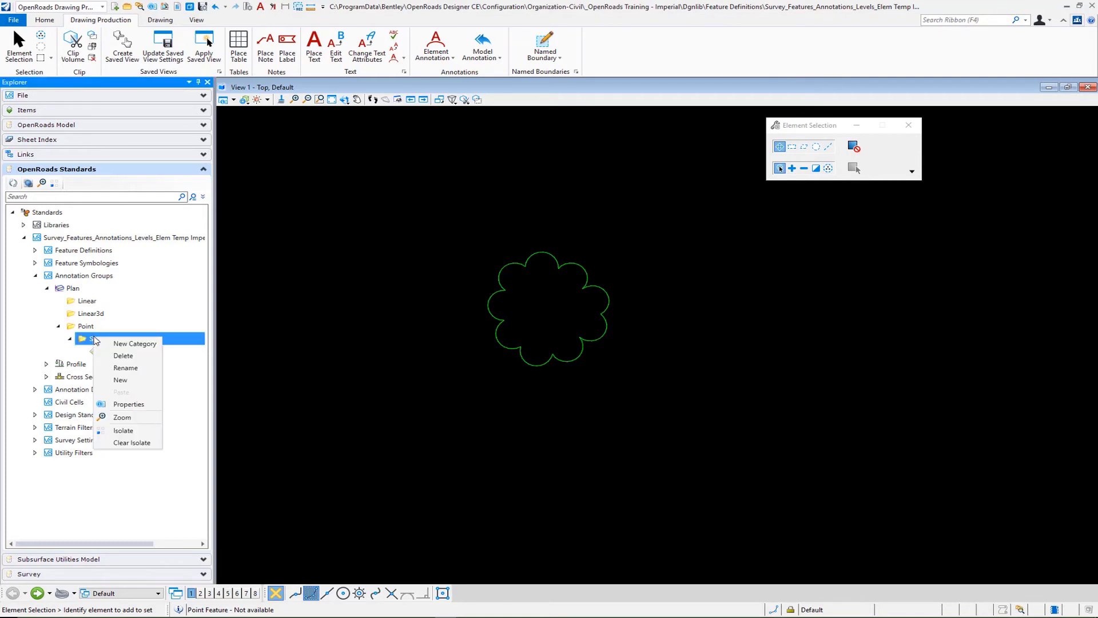
mouse_move(125, 368)
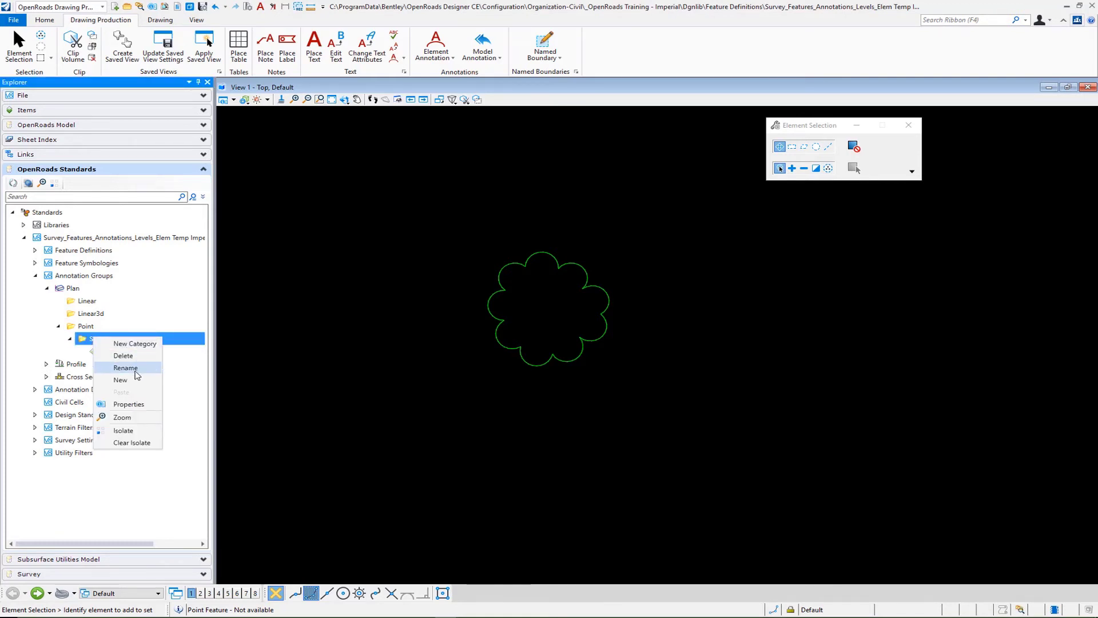
click(119, 380)
text(S)
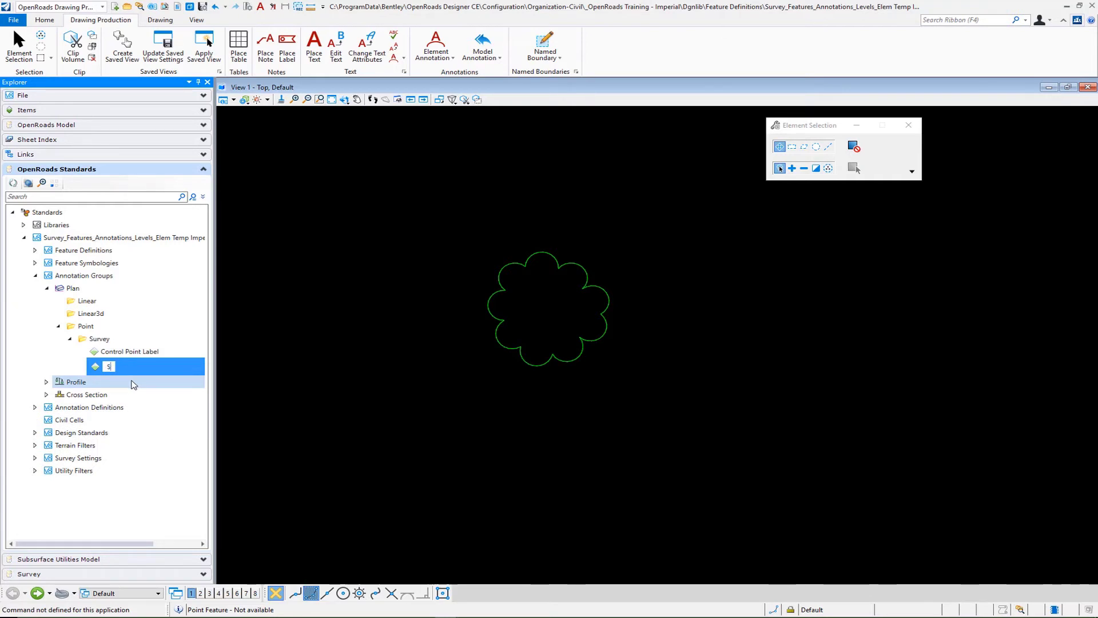
text(urvey)
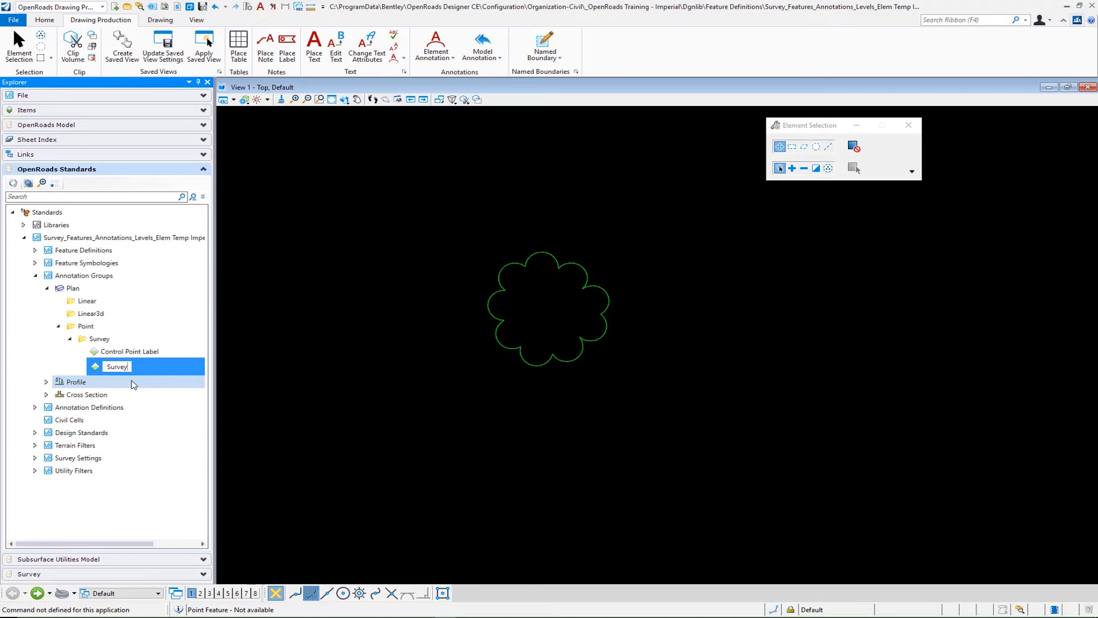
text(SIZE-Type)
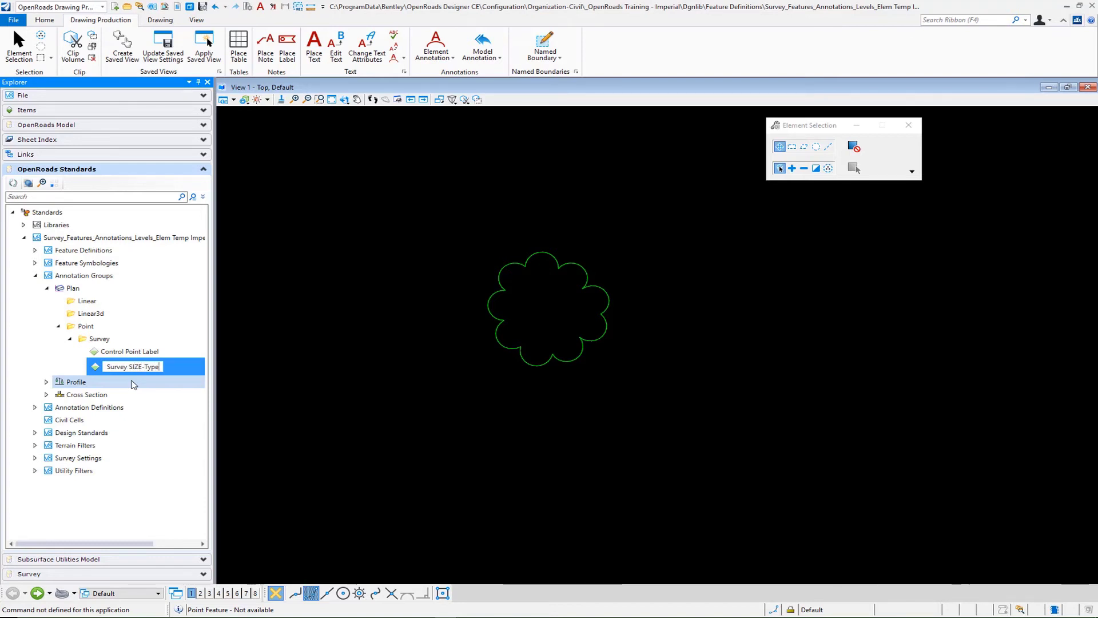
key(Backspace)
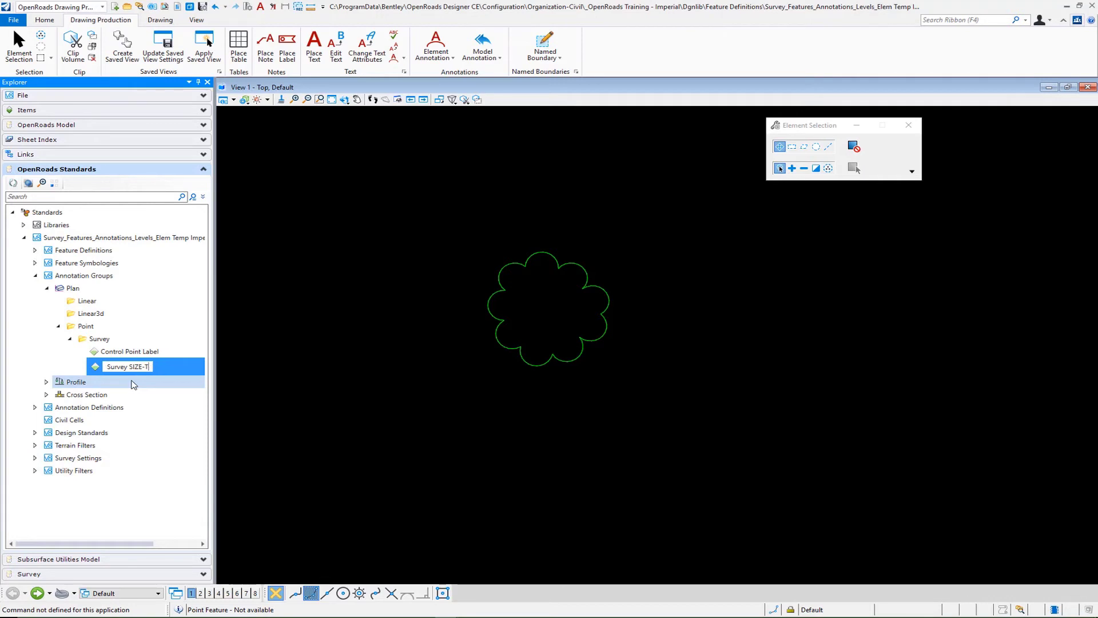
text(YPE)
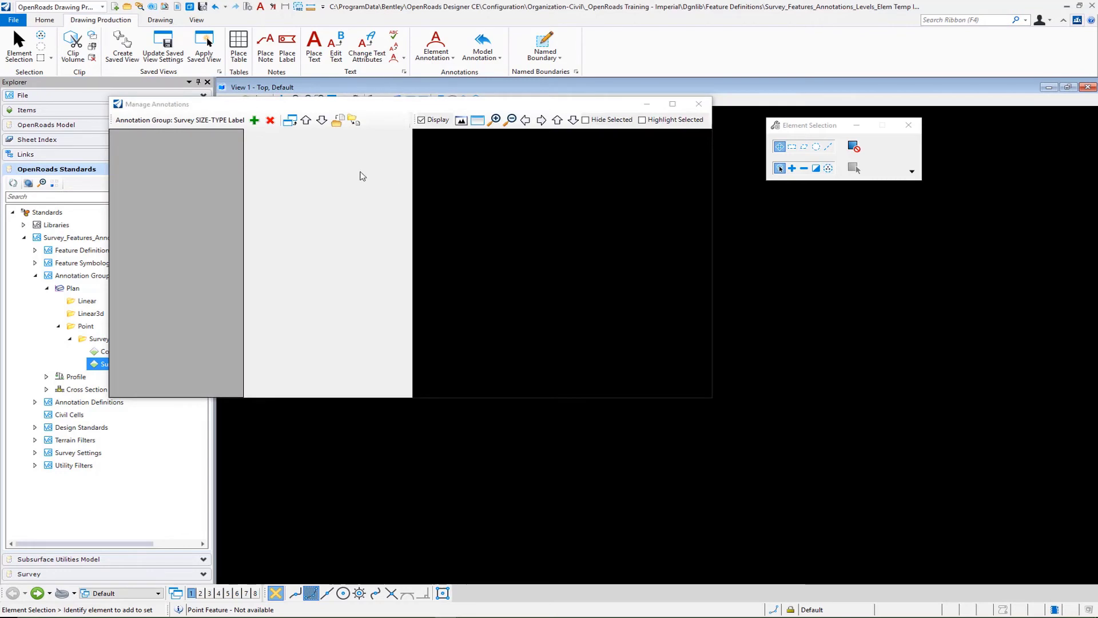
Step: Add a point annotation using the Survey Topo Label template with vertical offset 0.0050
click(254, 119)
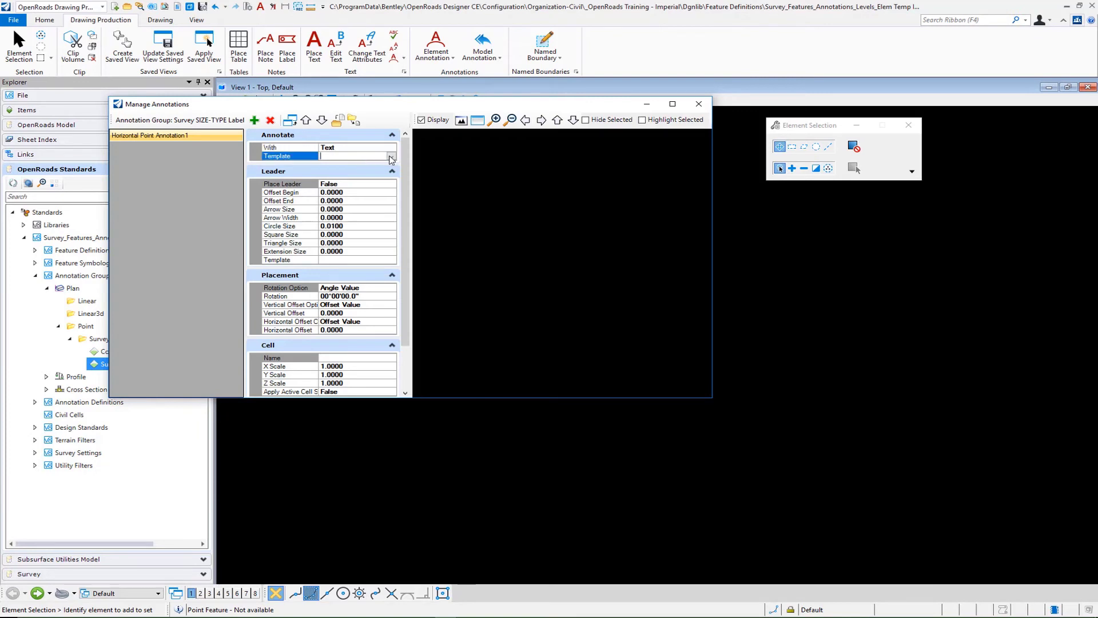
click(391, 156)
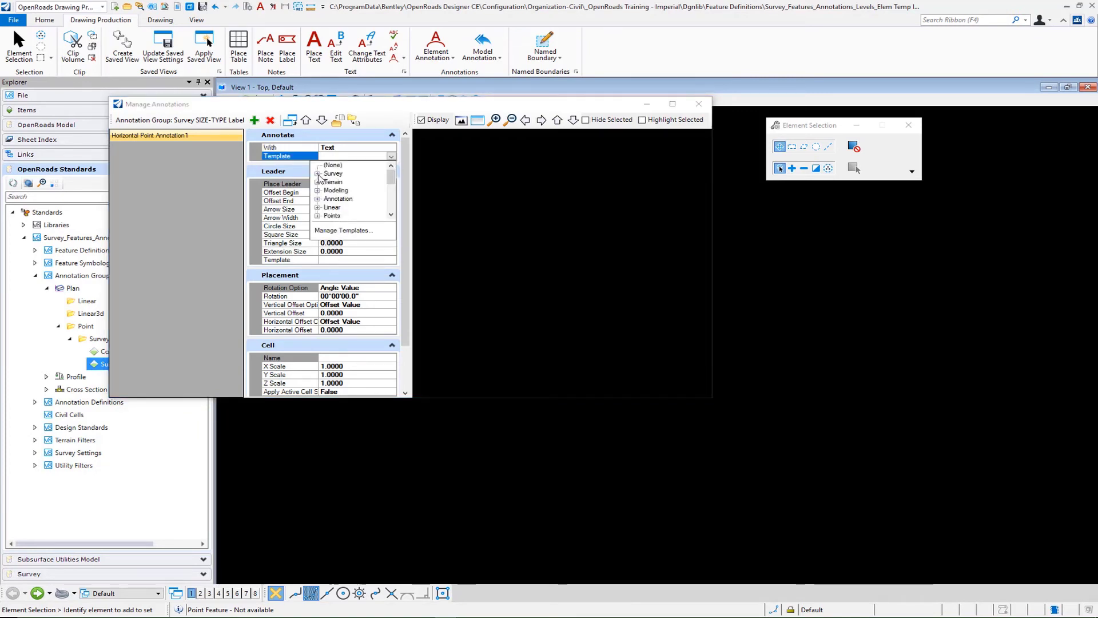
click(317, 173)
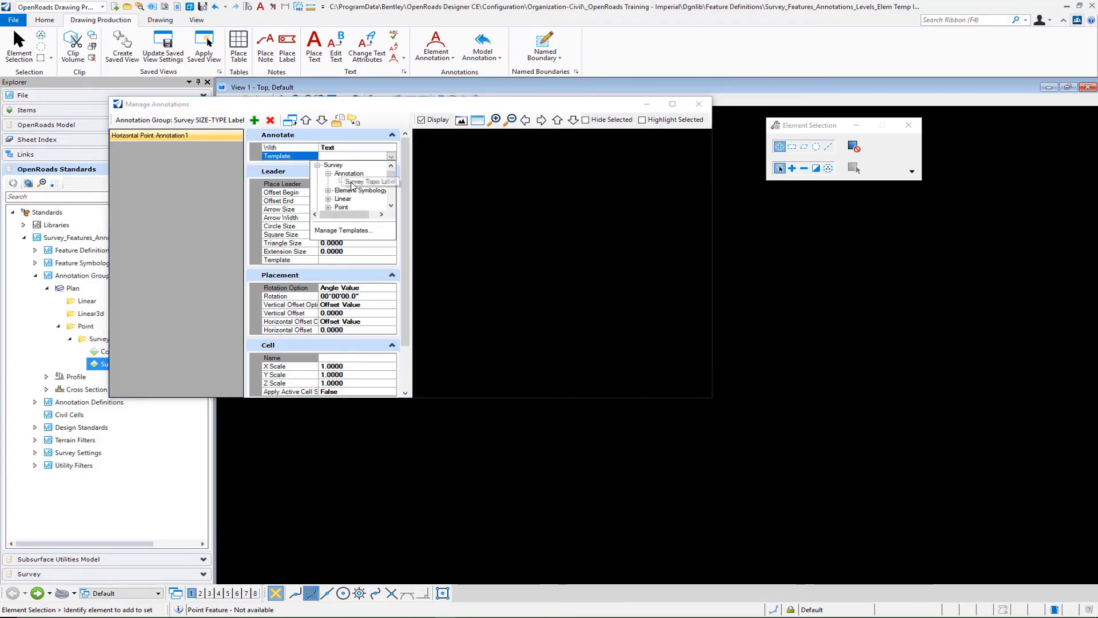
click(364, 181)
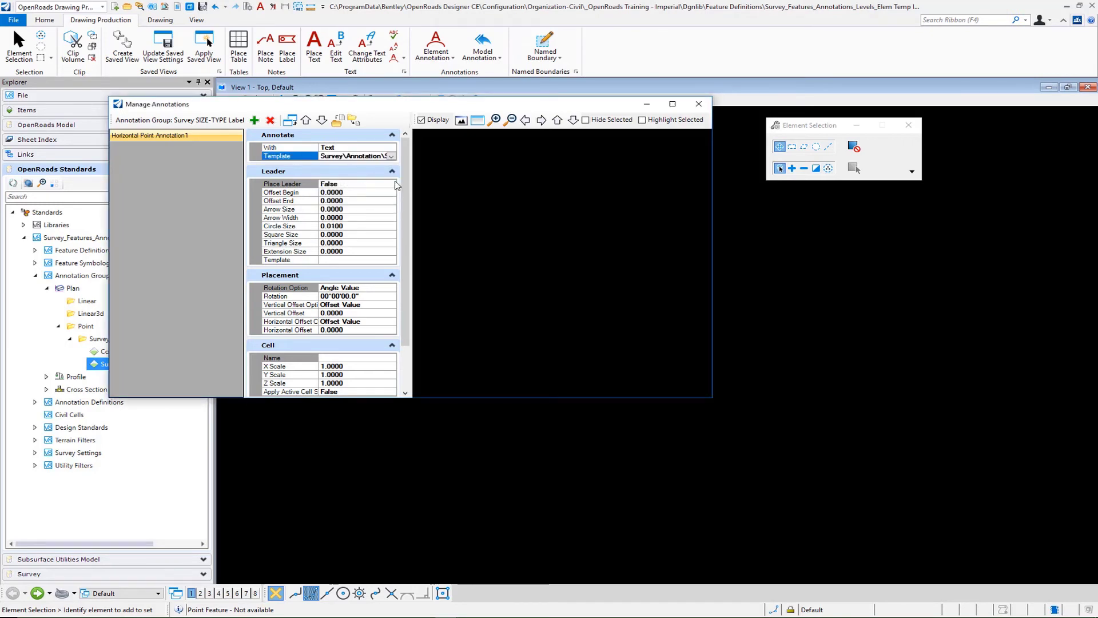
click(400, 171)
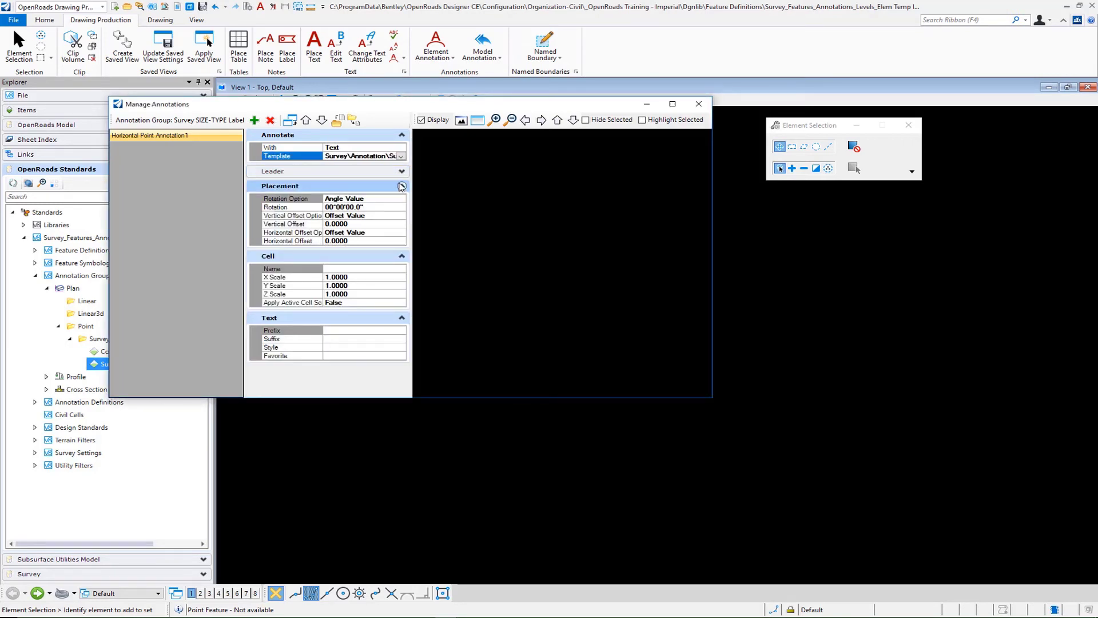
click(400, 185)
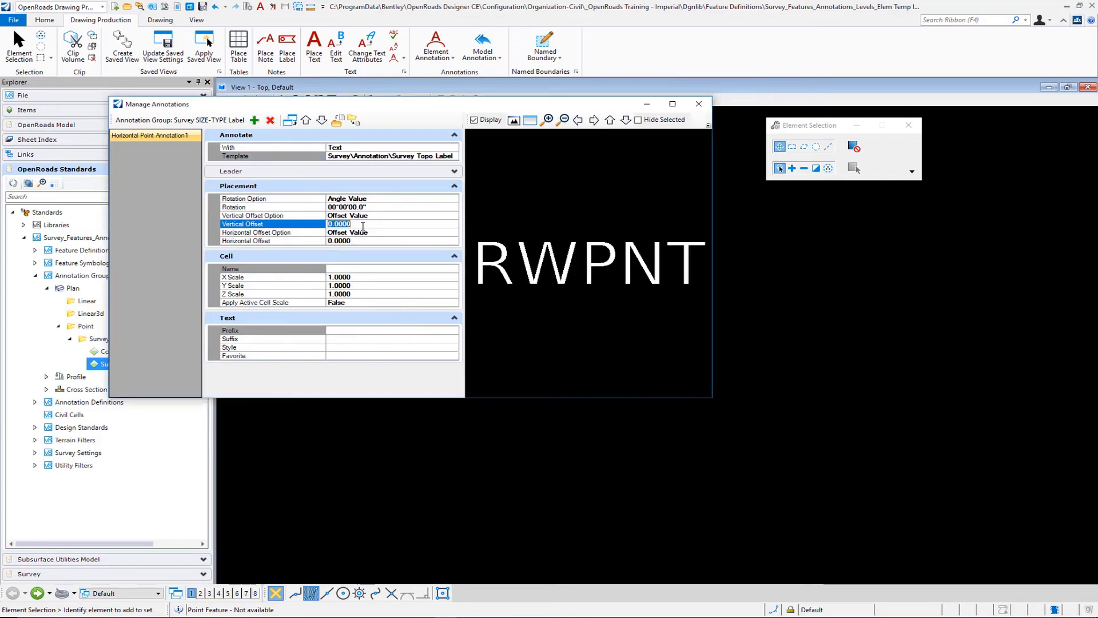
text(.00)
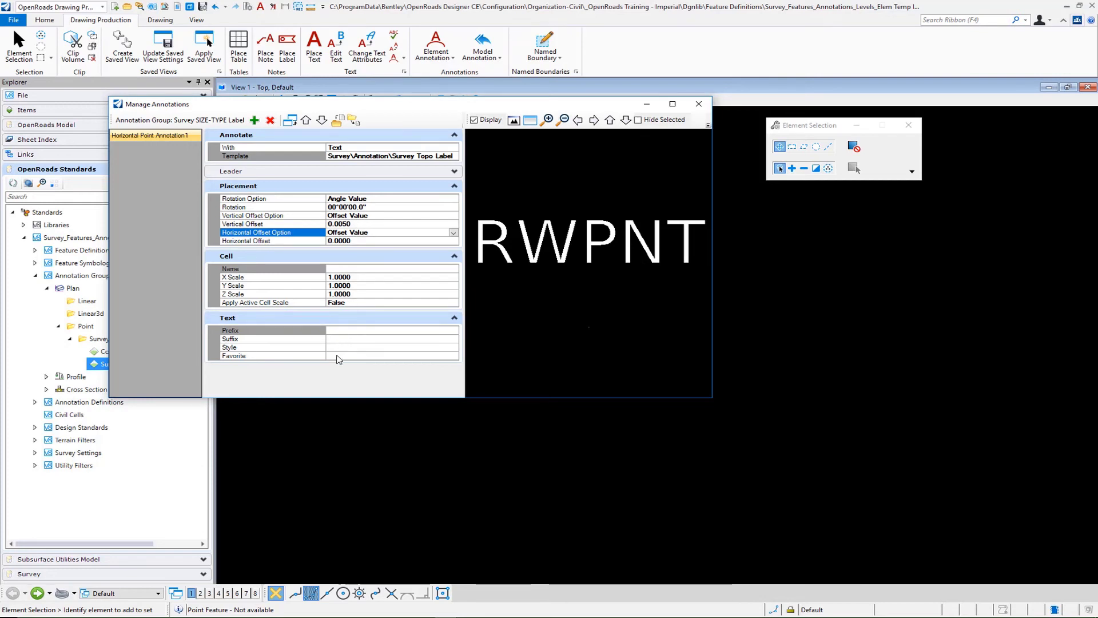
Step: Set the annotation's text favorite to Survey Attribute SIZE-TYPE and close Manage Annotations
click(271, 356)
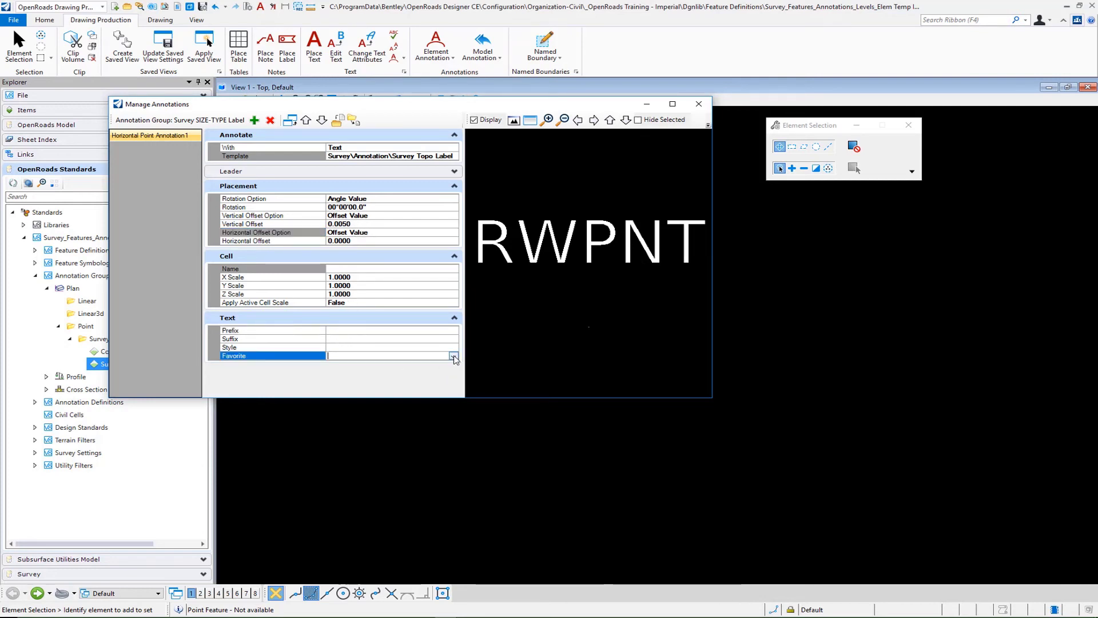
click(453, 355)
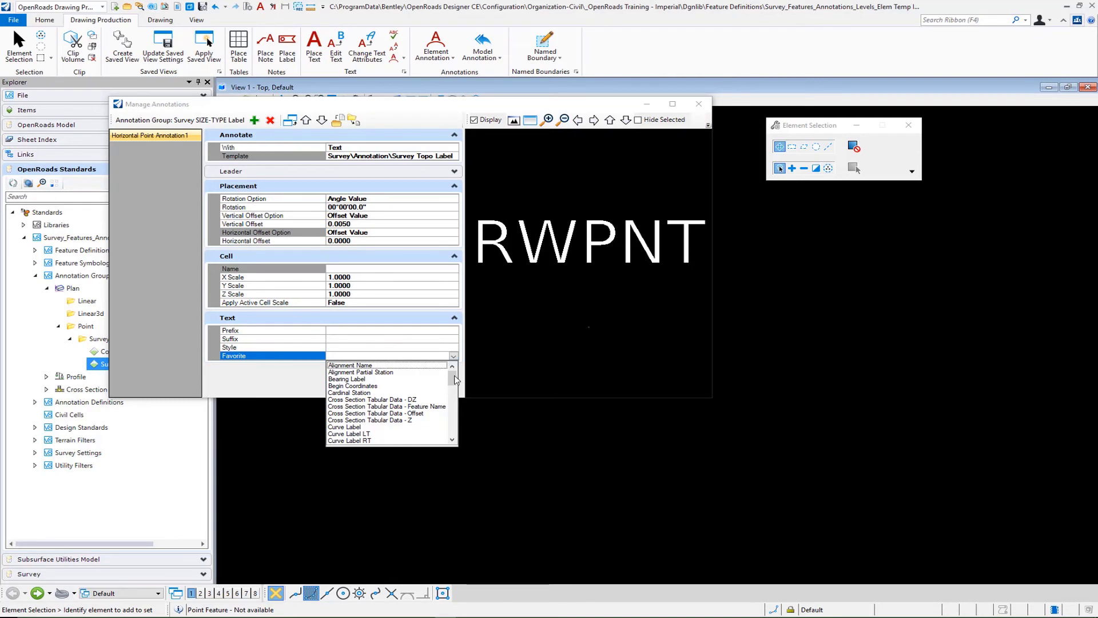
scroll(down, 3)
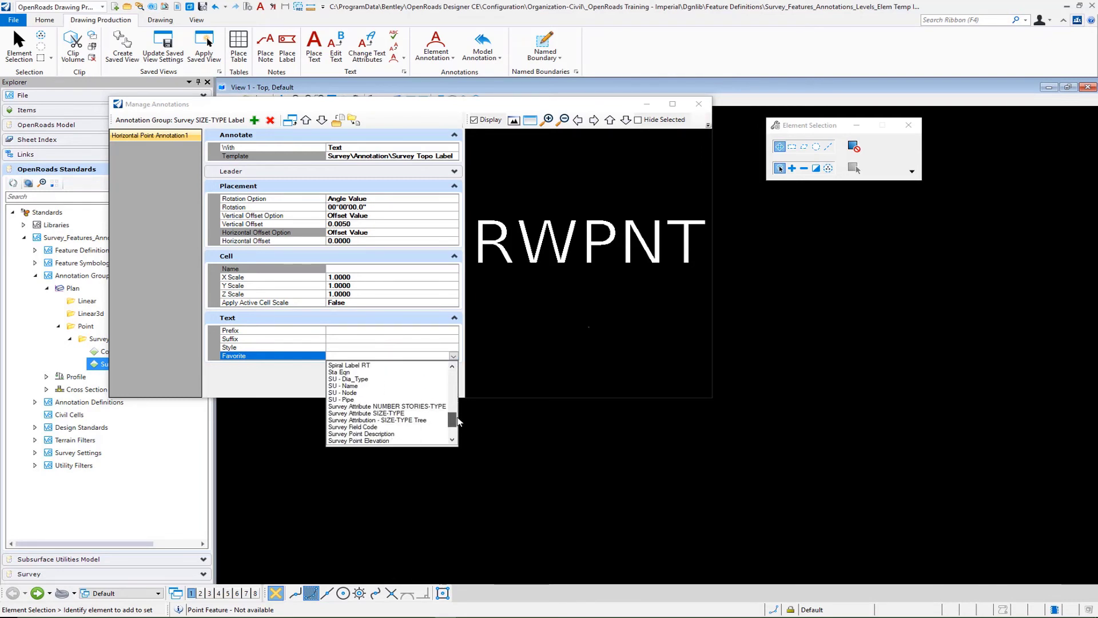
scroll(down, 3)
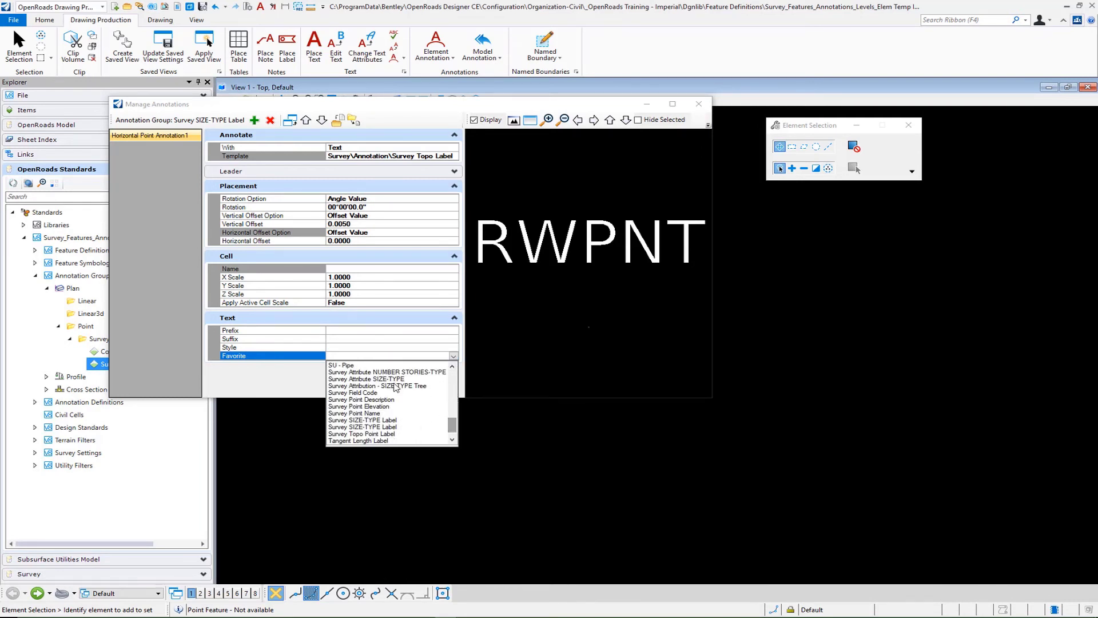
click(364, 378)
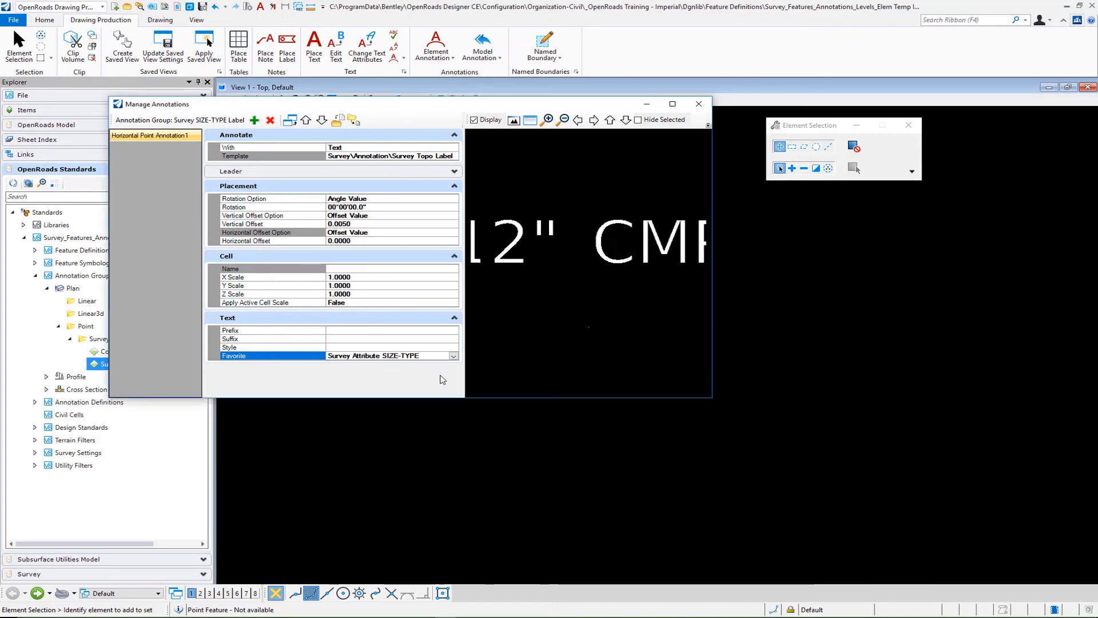
mouse_move(599, 343)
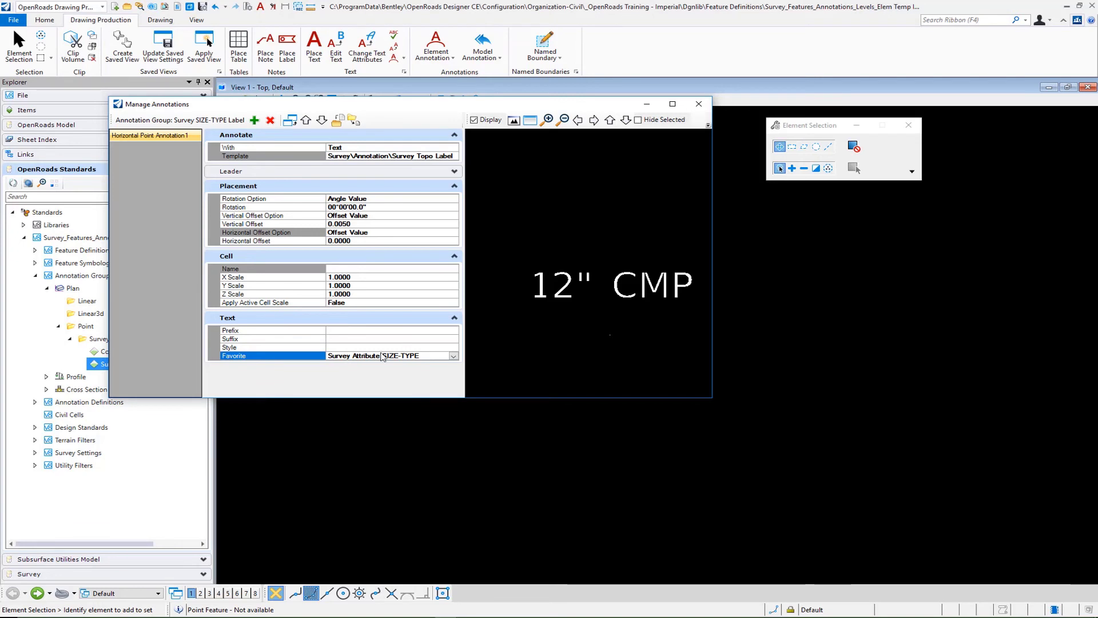
mouse_move(399, 364)
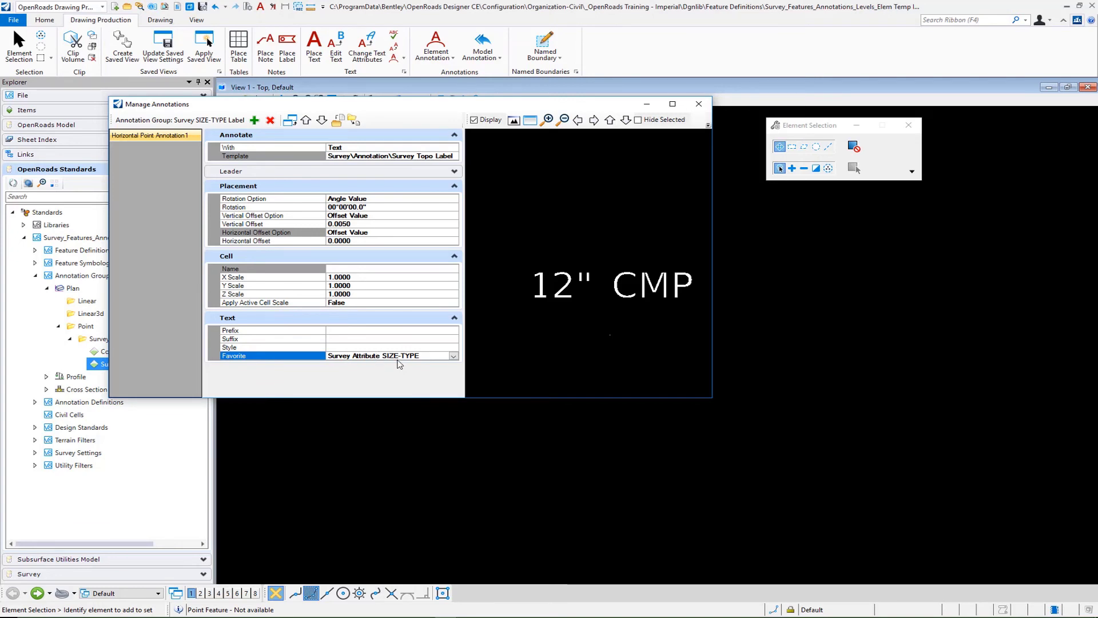
mouse_move(700, 119)
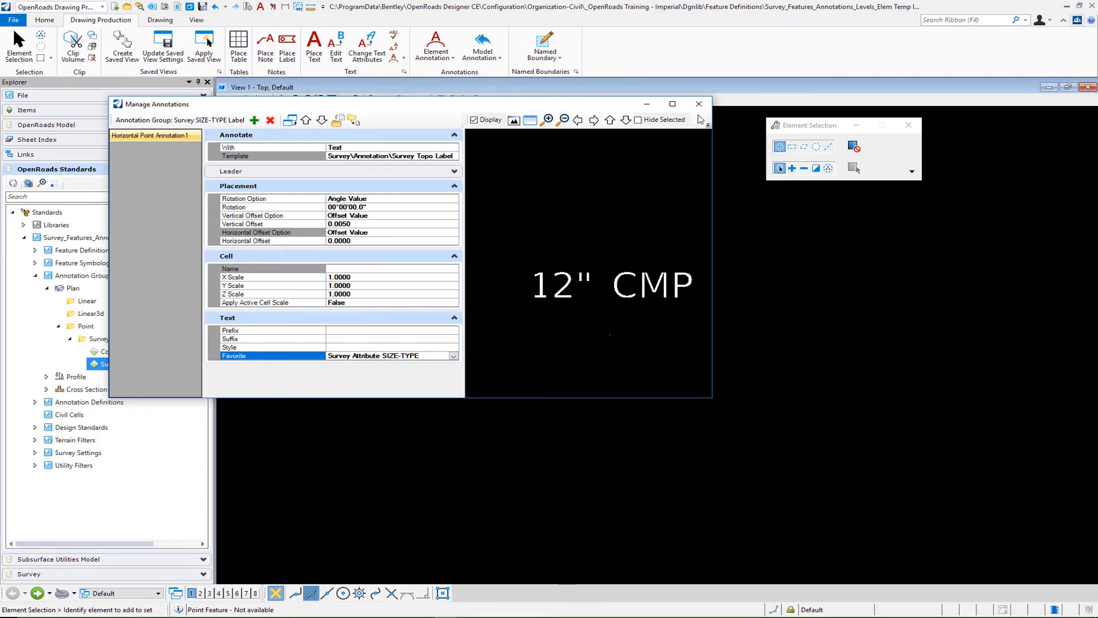
mouse_move(699, 104)
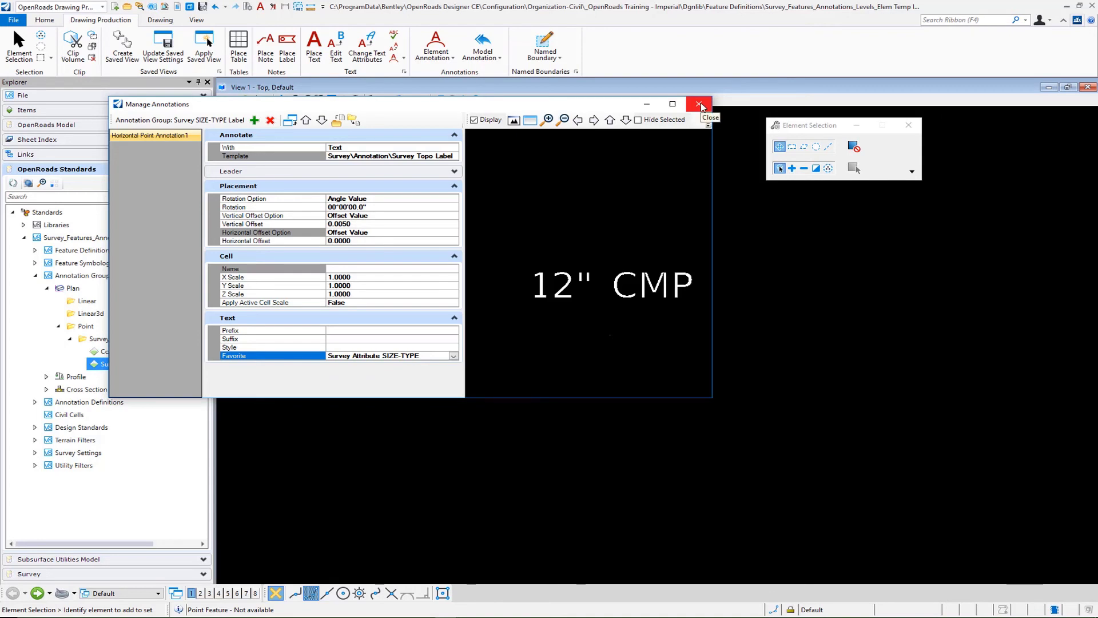
click(698, 104)
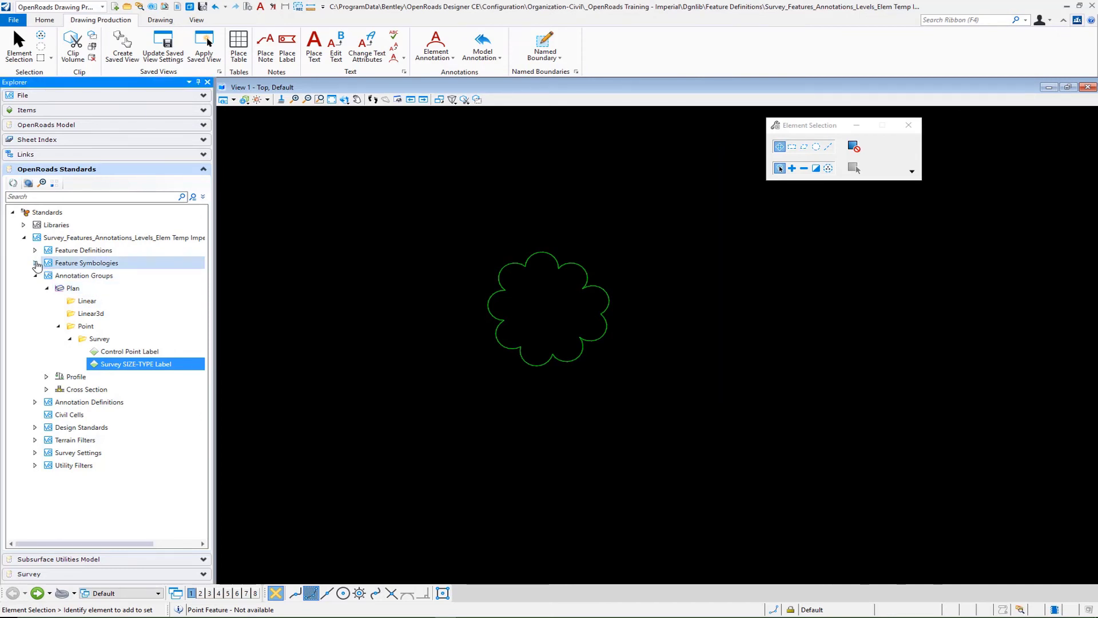
Step: Set the Landscaping feature E_Lnsc_Tree's annotation group to Survey SIZE-TYPE Label
click(34, 262)
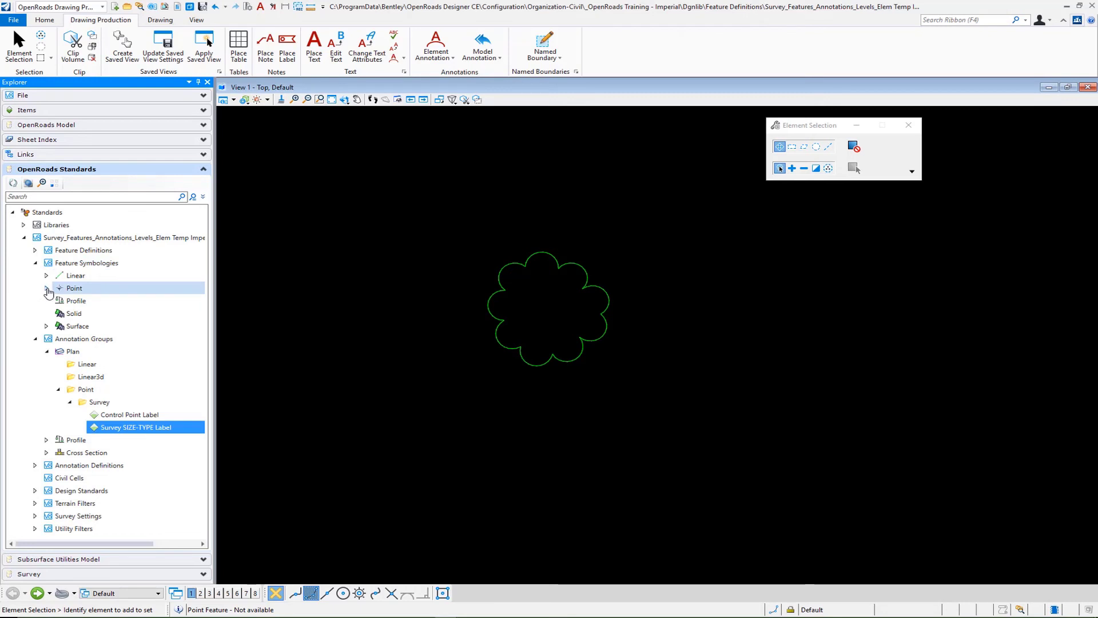
click(46, 288)
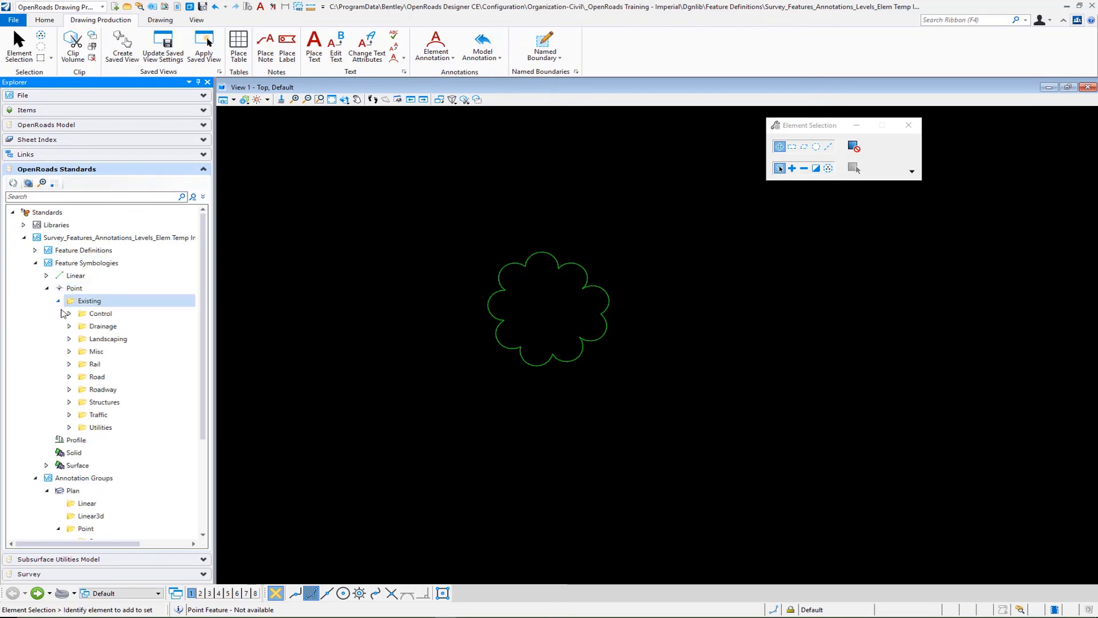
click(68, 343)
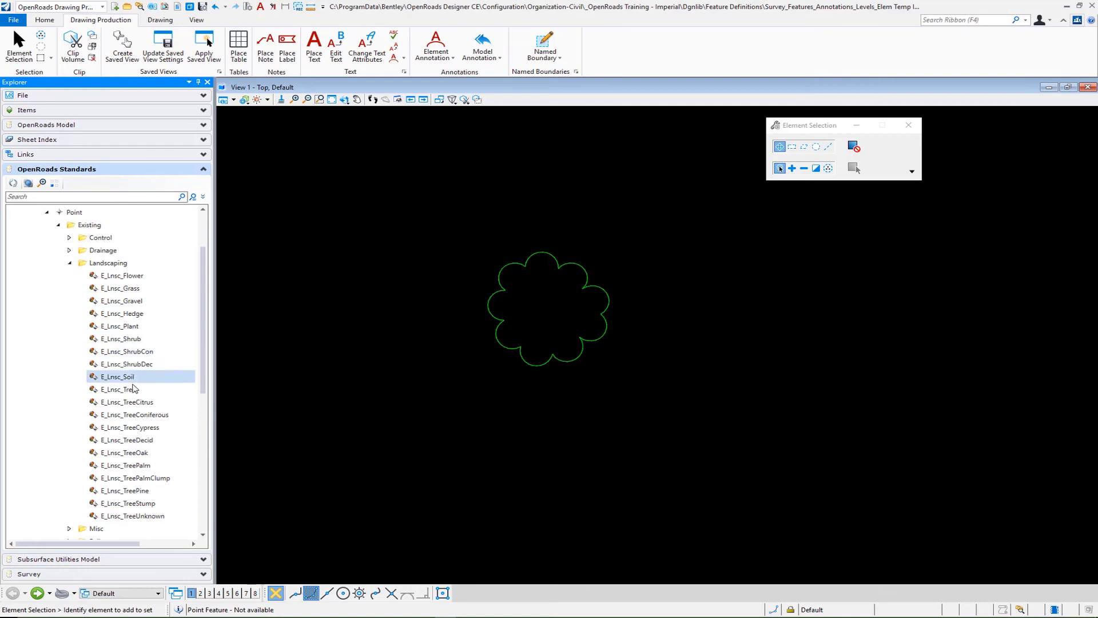
right_click(118, 389)
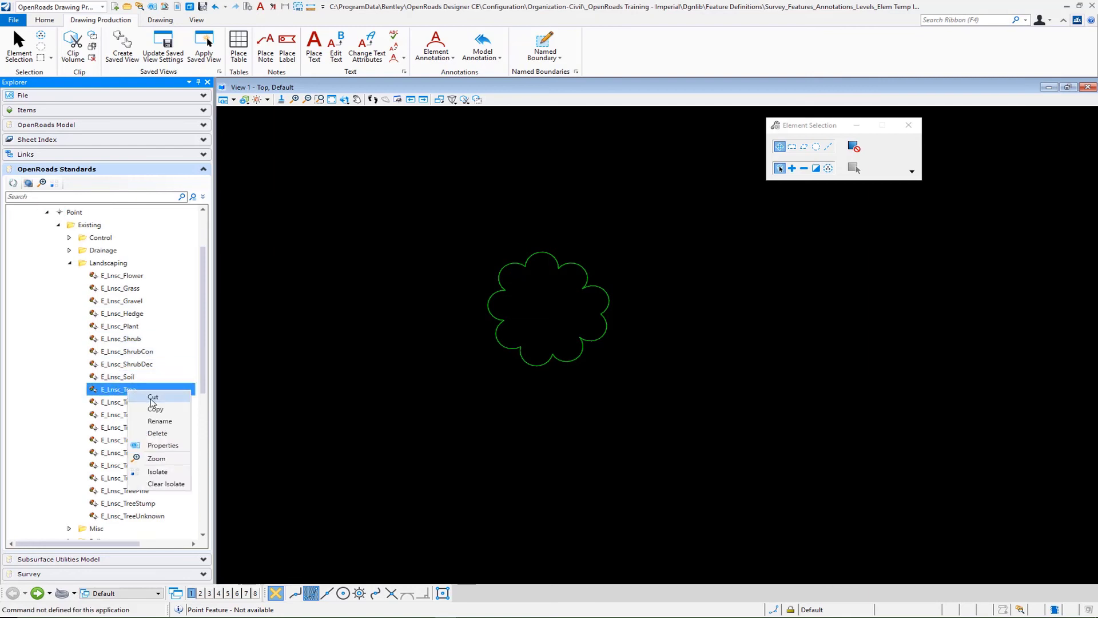
mouse_move(157, 449)
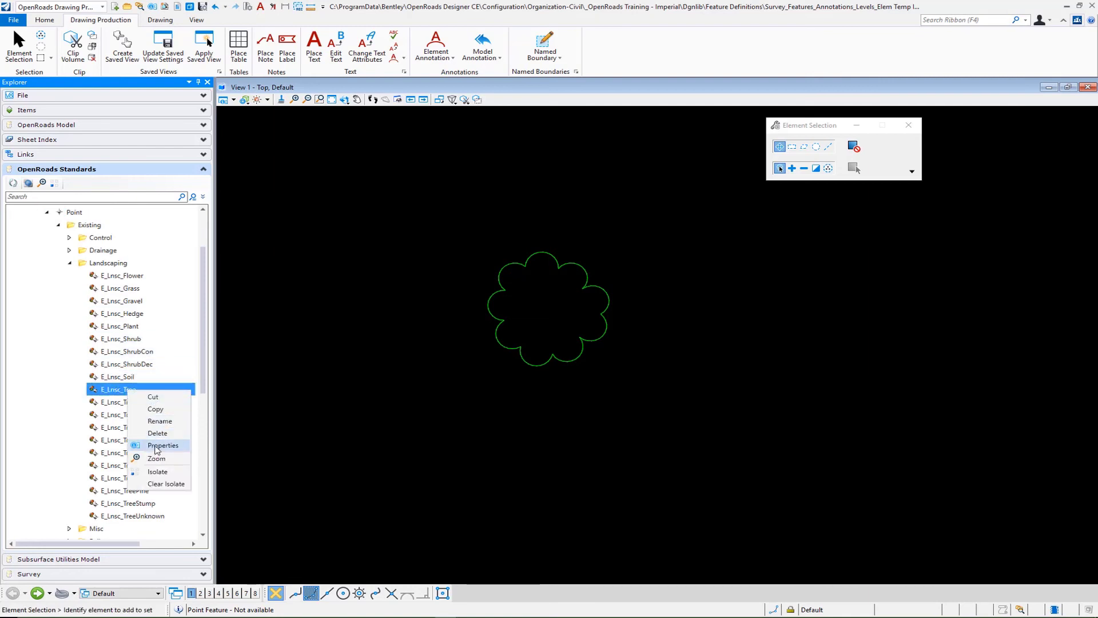
click(163, 446)
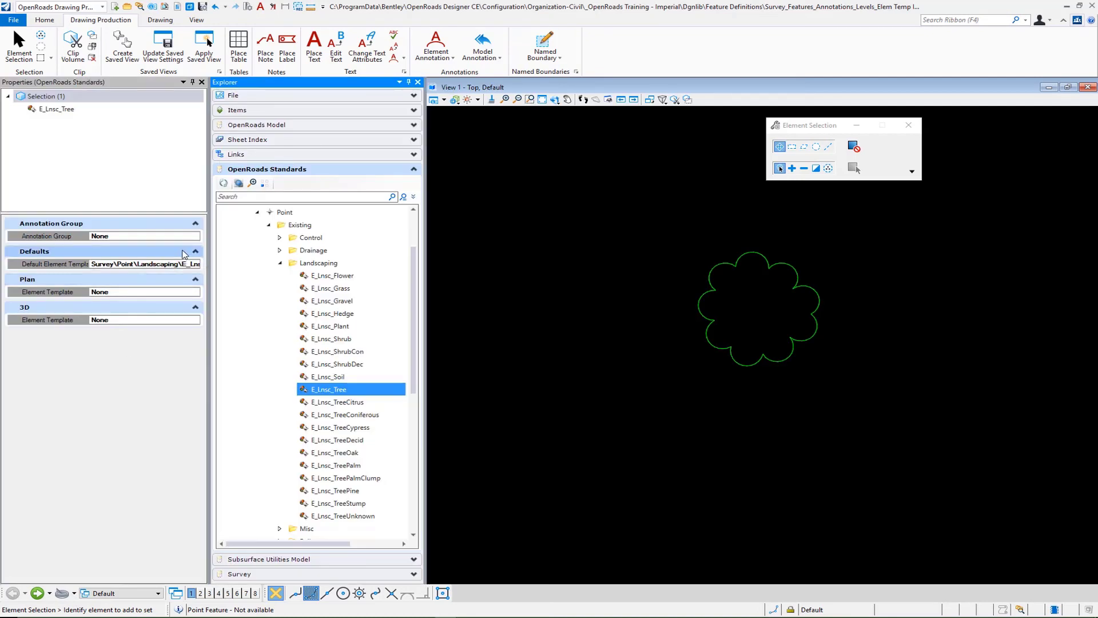
click(194, 235)
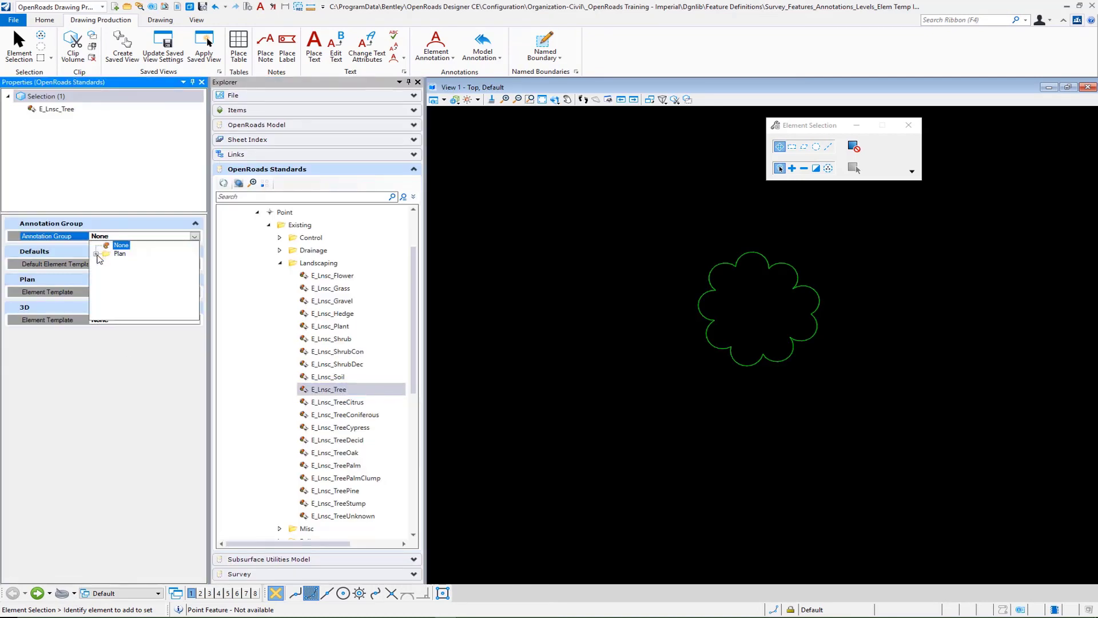
click(112, 261)
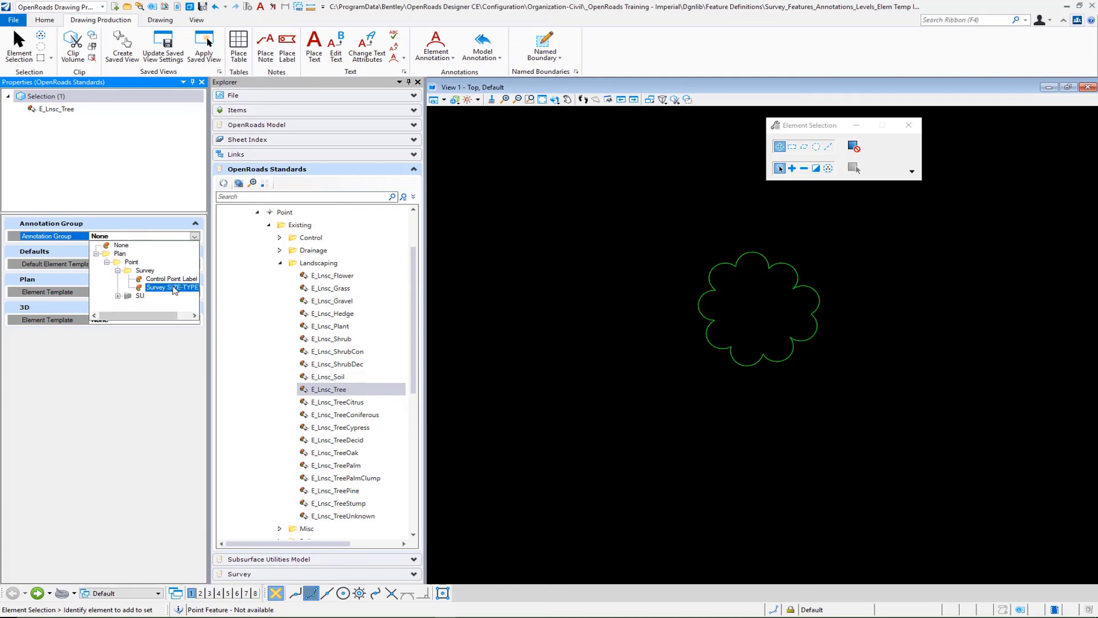
click(172, 287)
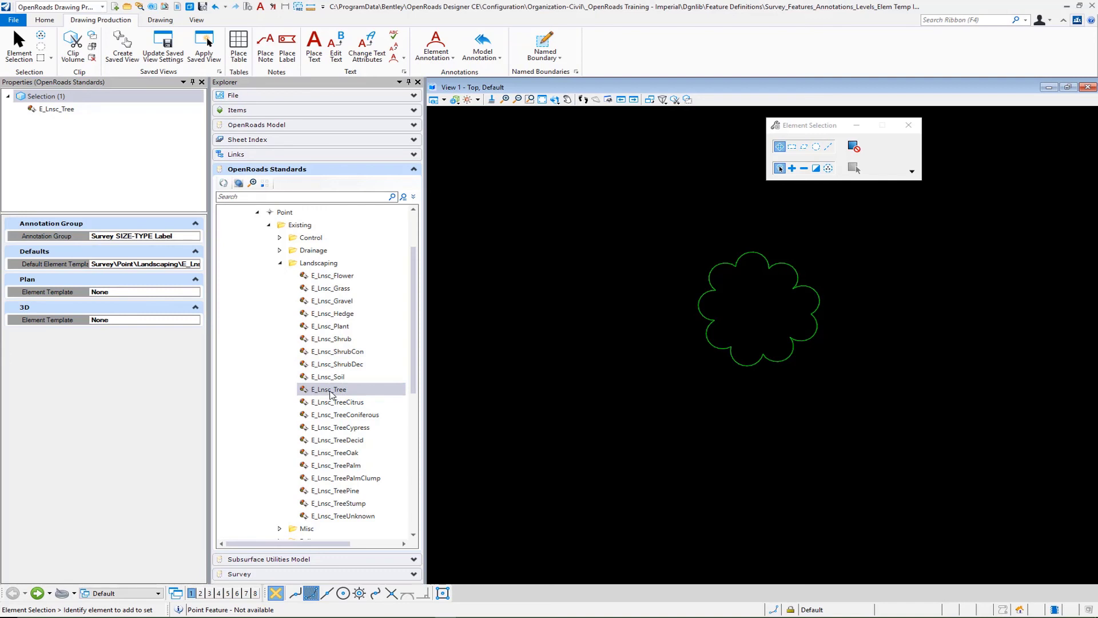
mouse_move(56, 605)
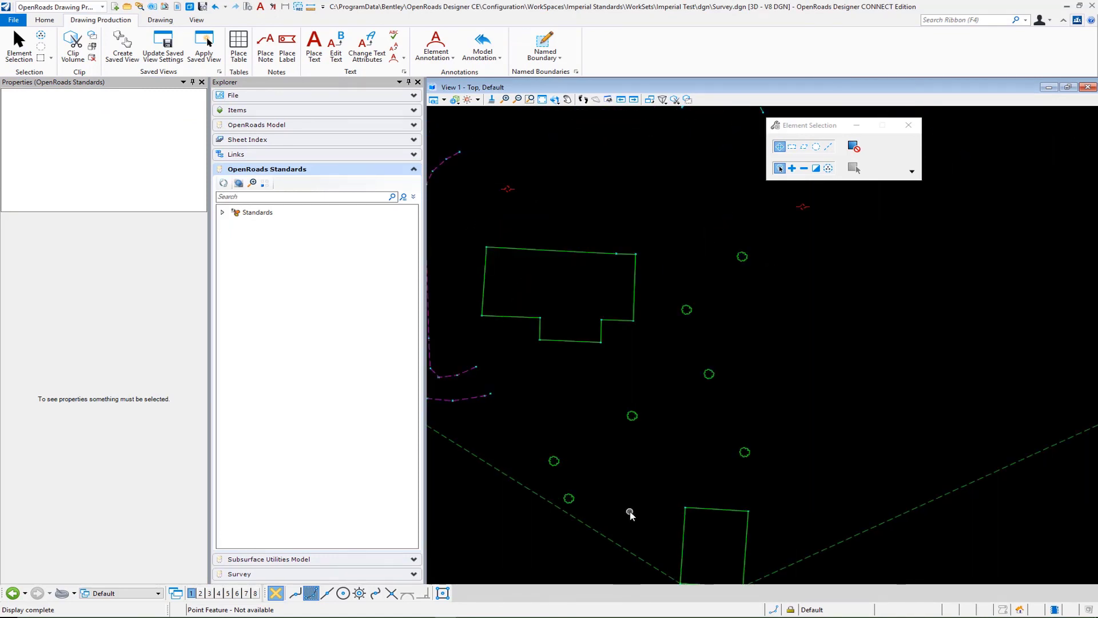
mouse_move(482, 46)
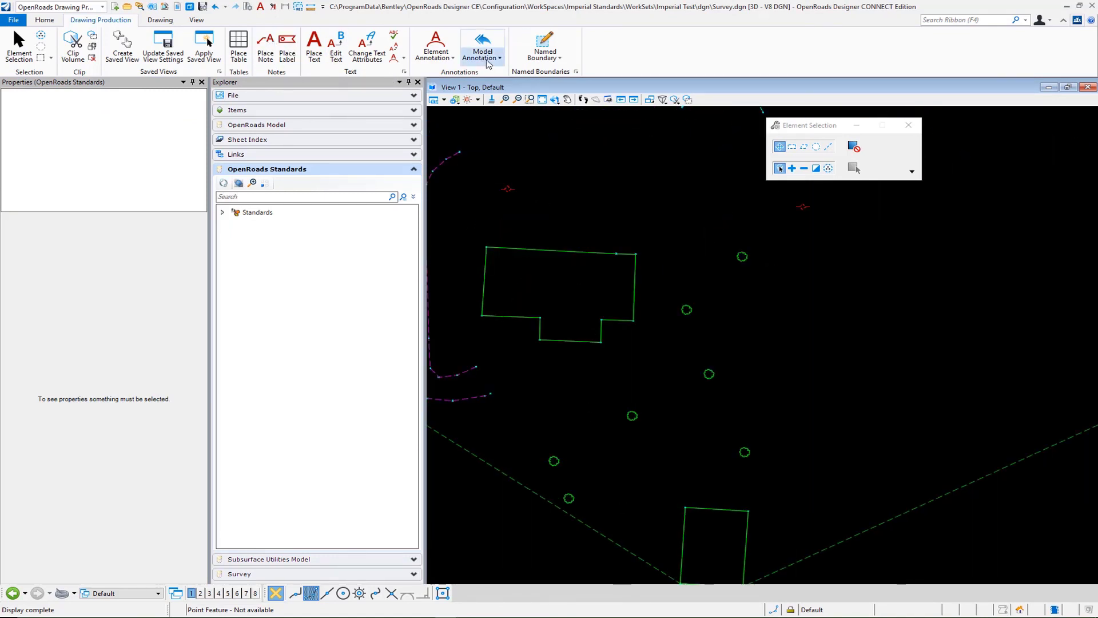
Step: Start the Model Annotation tool on the Survey drawing
click(481, 47)
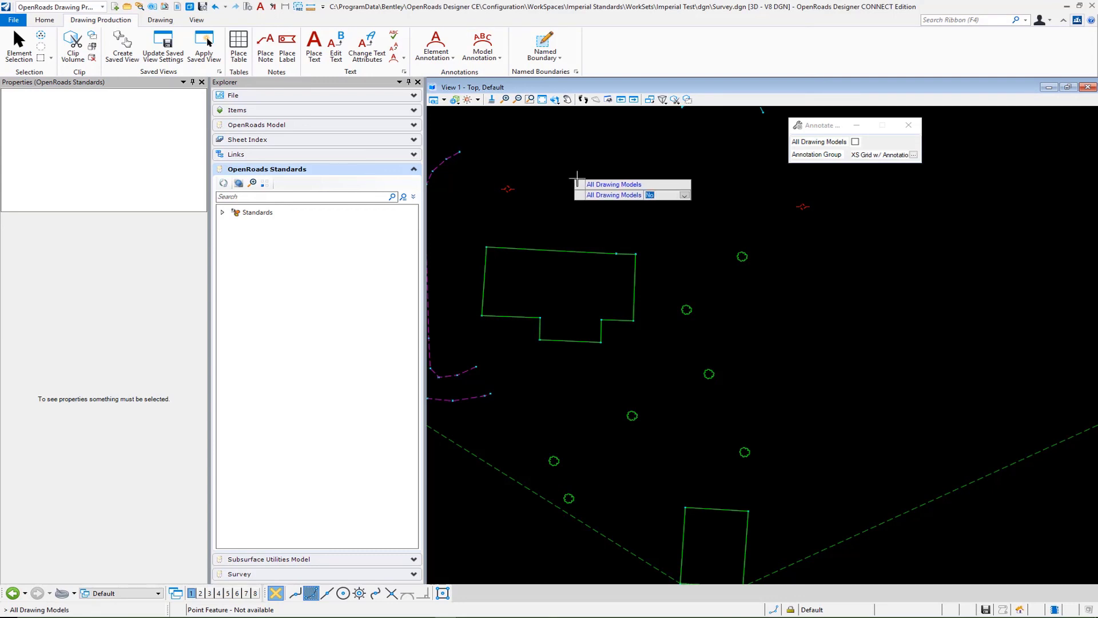
mouse_move(578, 154)
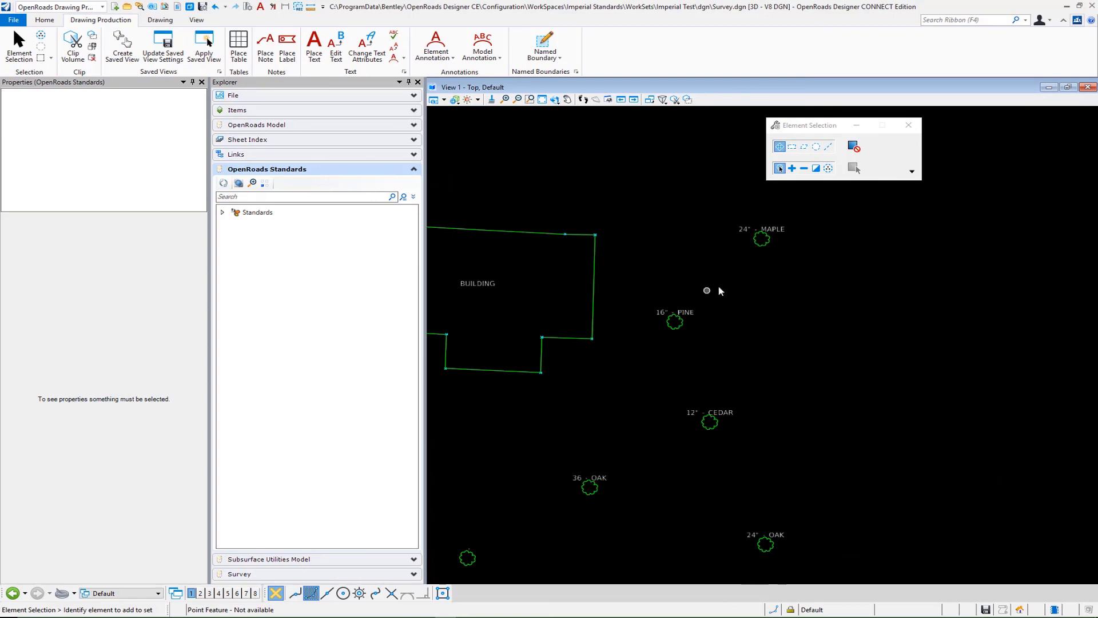
mouse_move(762, 225)
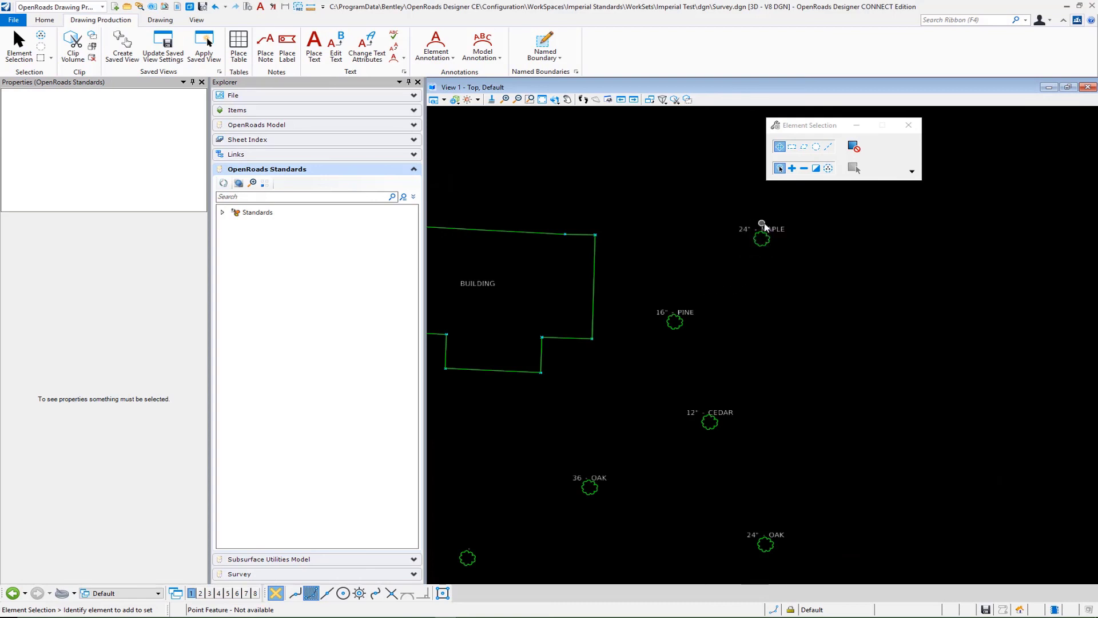